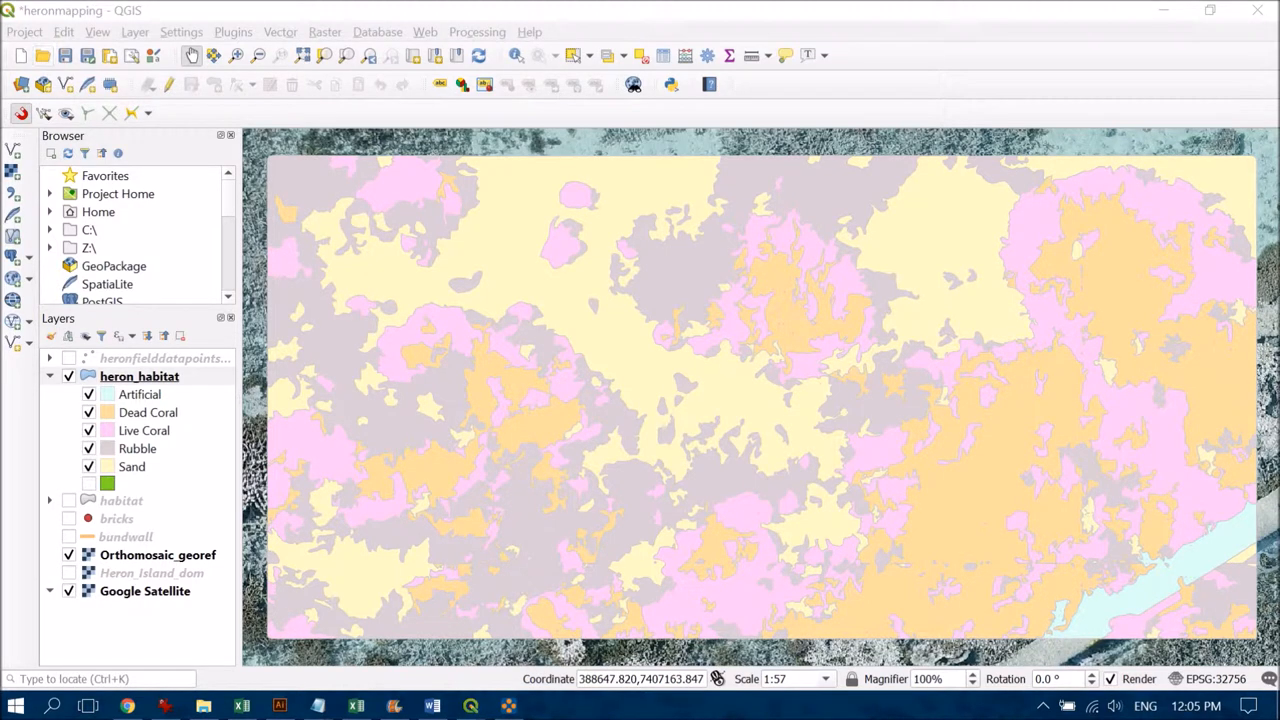
- Create a new print layout, accepting the auto-generated title Layout 1
{"action": "left_click", "coordinate": [24, 31]}
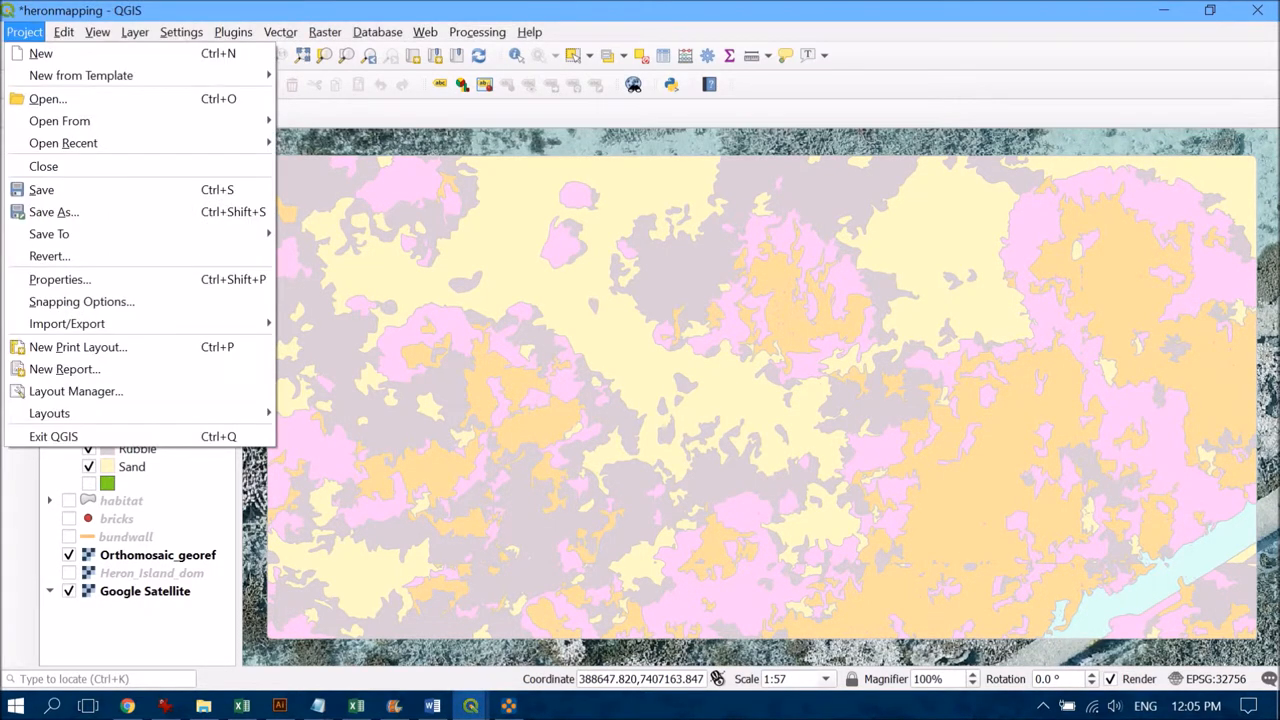
{"action": "left_click", "coordinate": [77, 347]}
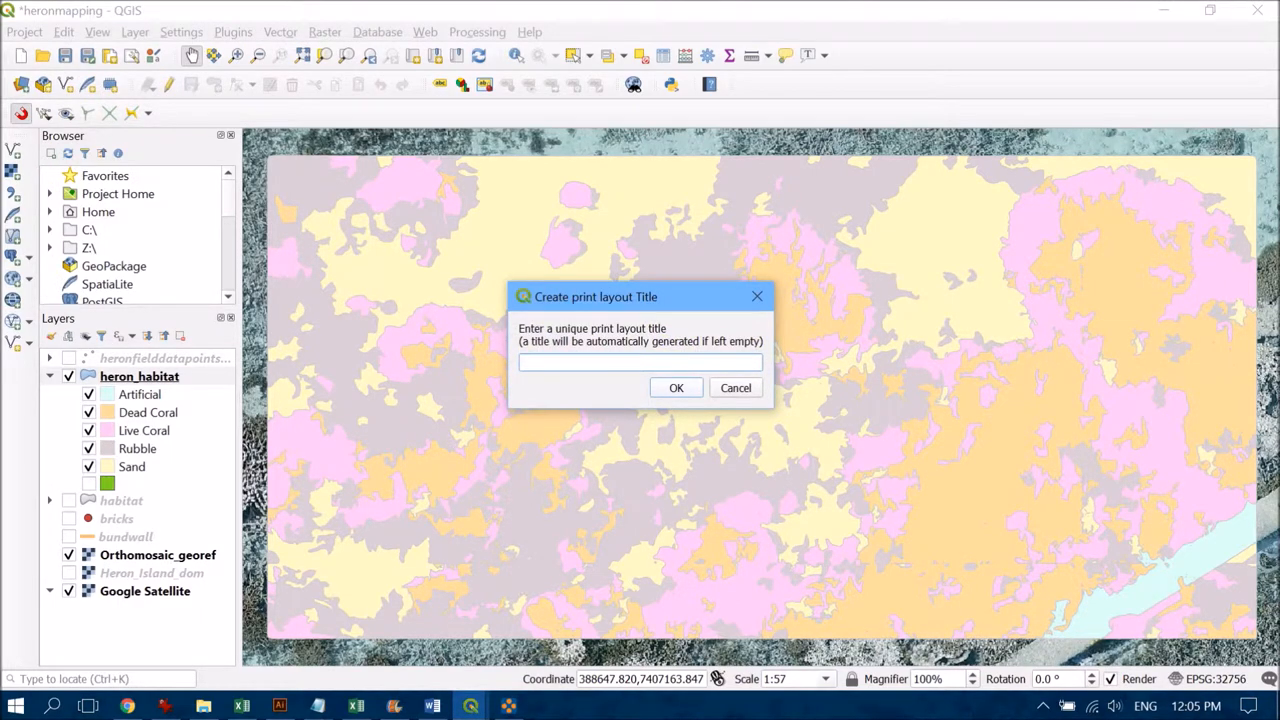
{"action": "left_click", "coordinate": [676, 388]}
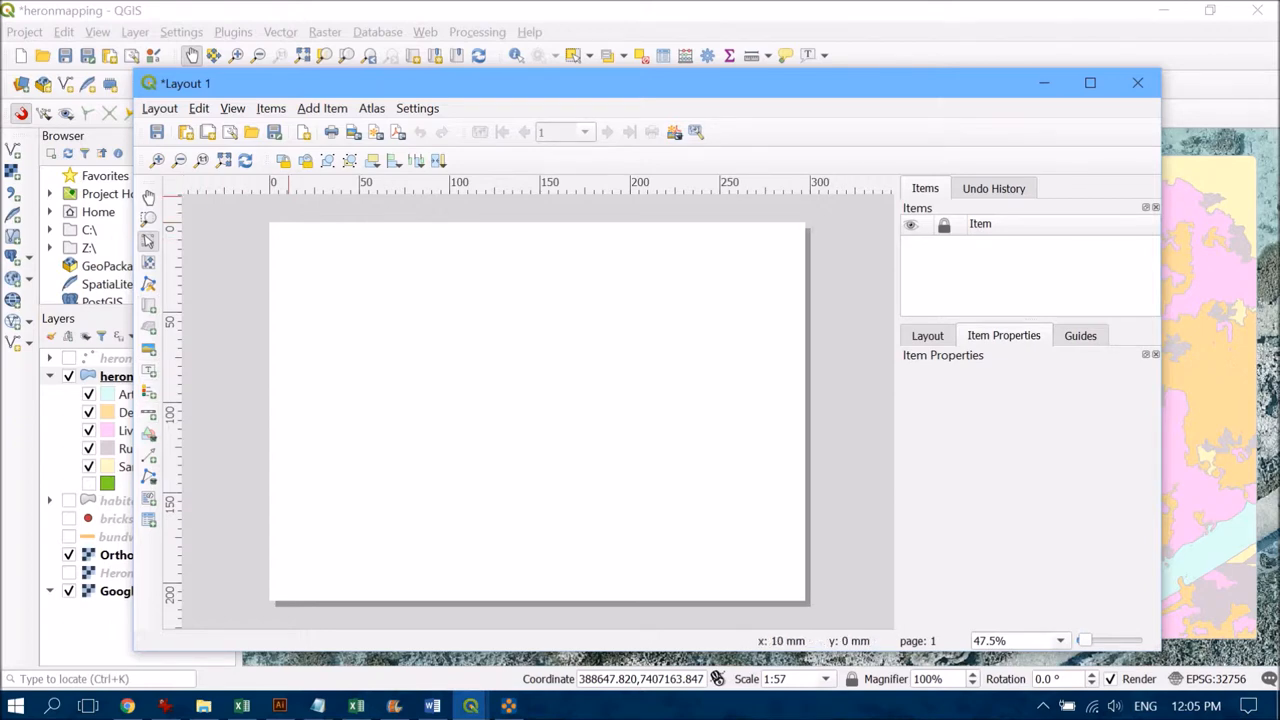
- Insert Map 1, showing the heron habitat over satellite imagery, across the upper page
{"action": "left_click", "coordinate": [322, 108]}
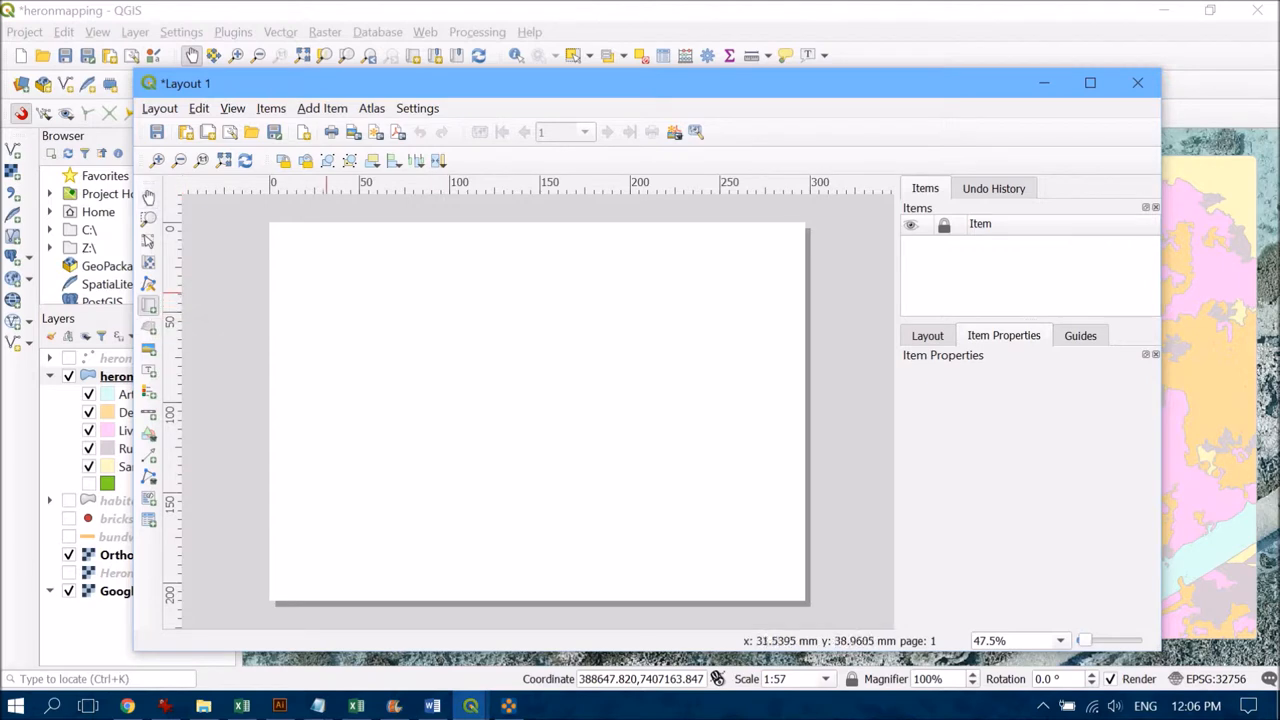
{"action": "left_click_drag", "start_coordinate": [313, 288], "coordinate": [674, 503]}
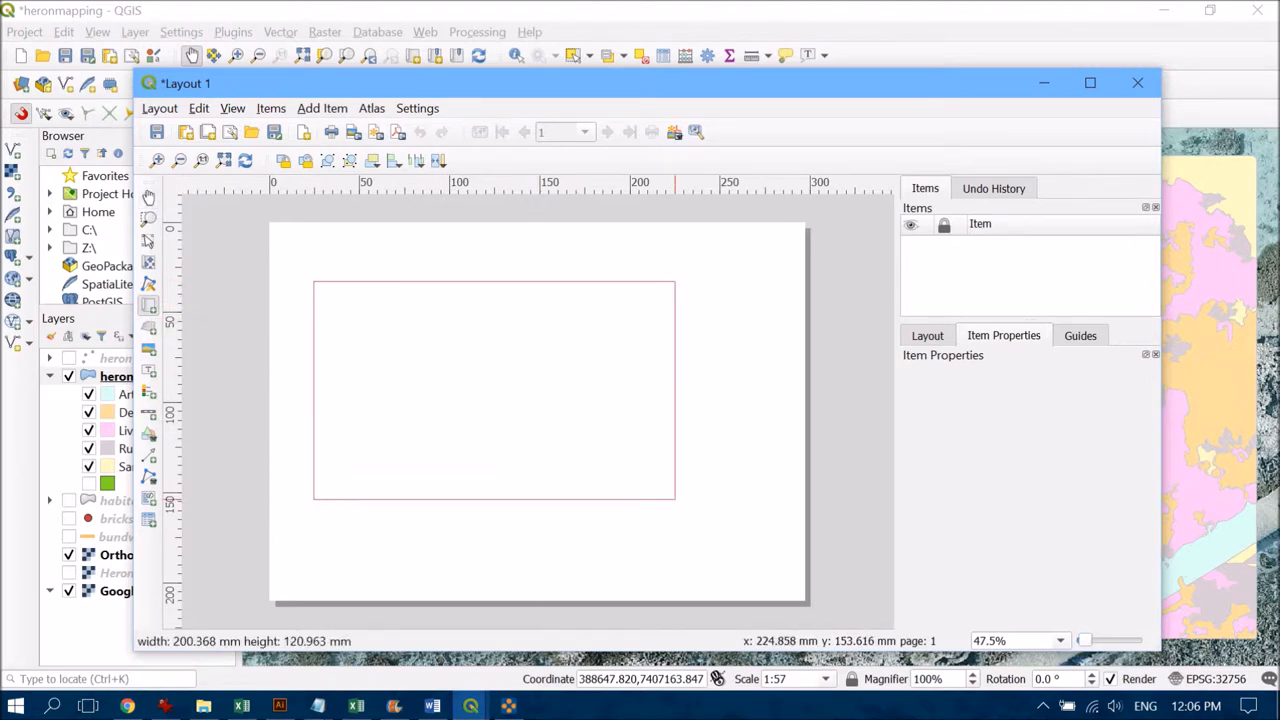
{"action": "left_click_drag", "start_coordinate": [674, 502], "coordinate": [763, 530]}
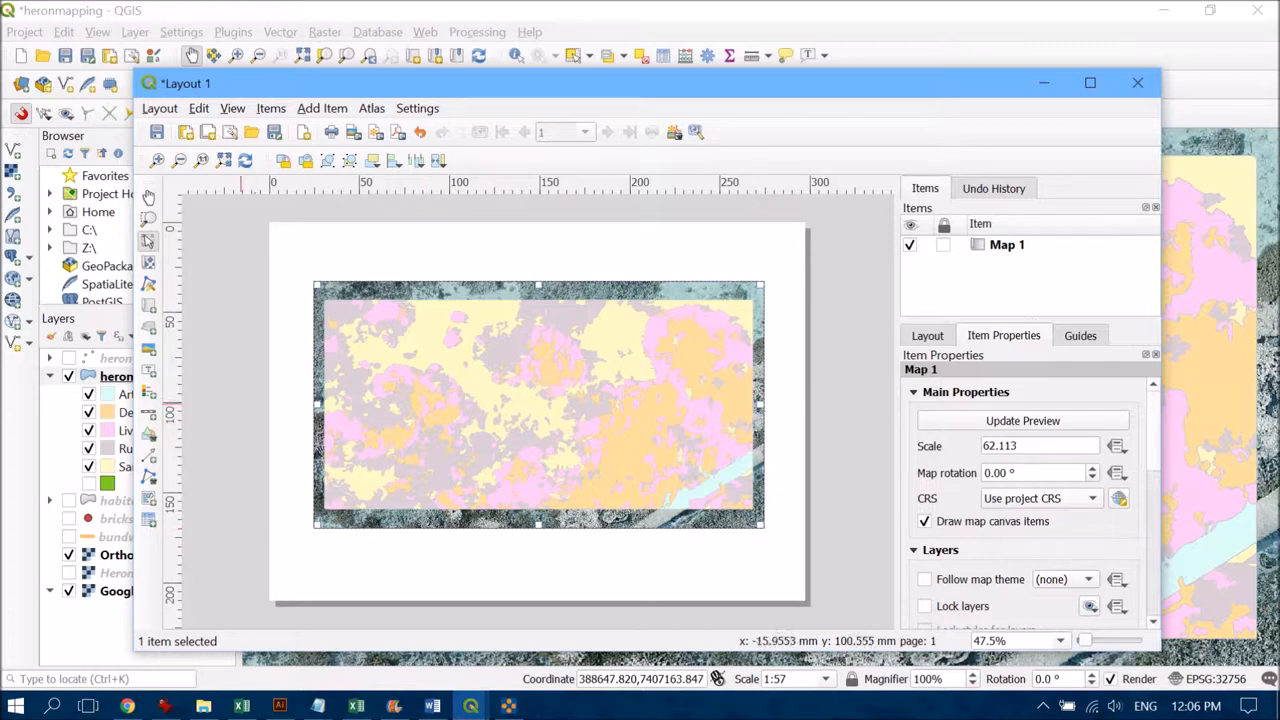
{"action": "mouse_move", "coordinate": [148, 413]}
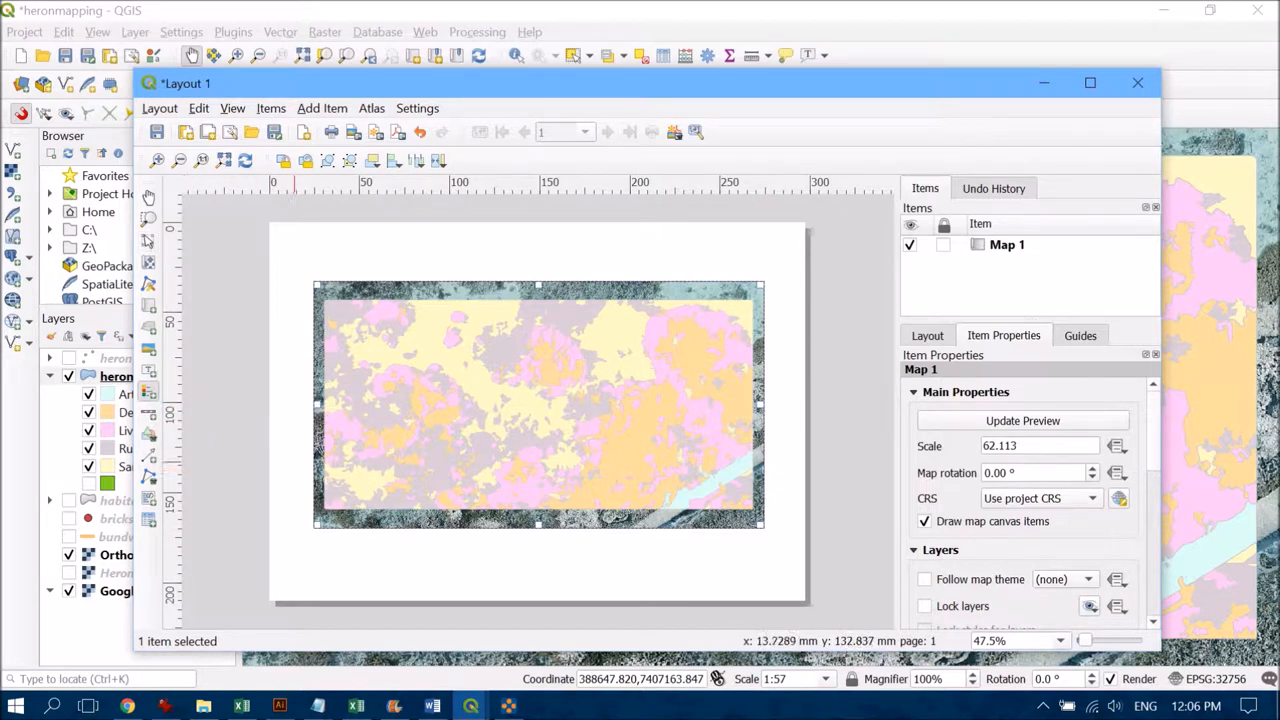
- Draw a legend box at the lower left of the page below the map
{"action": "left_click_drag", "start_coordinate": [295, 460], "coordinate": [435, 590]}
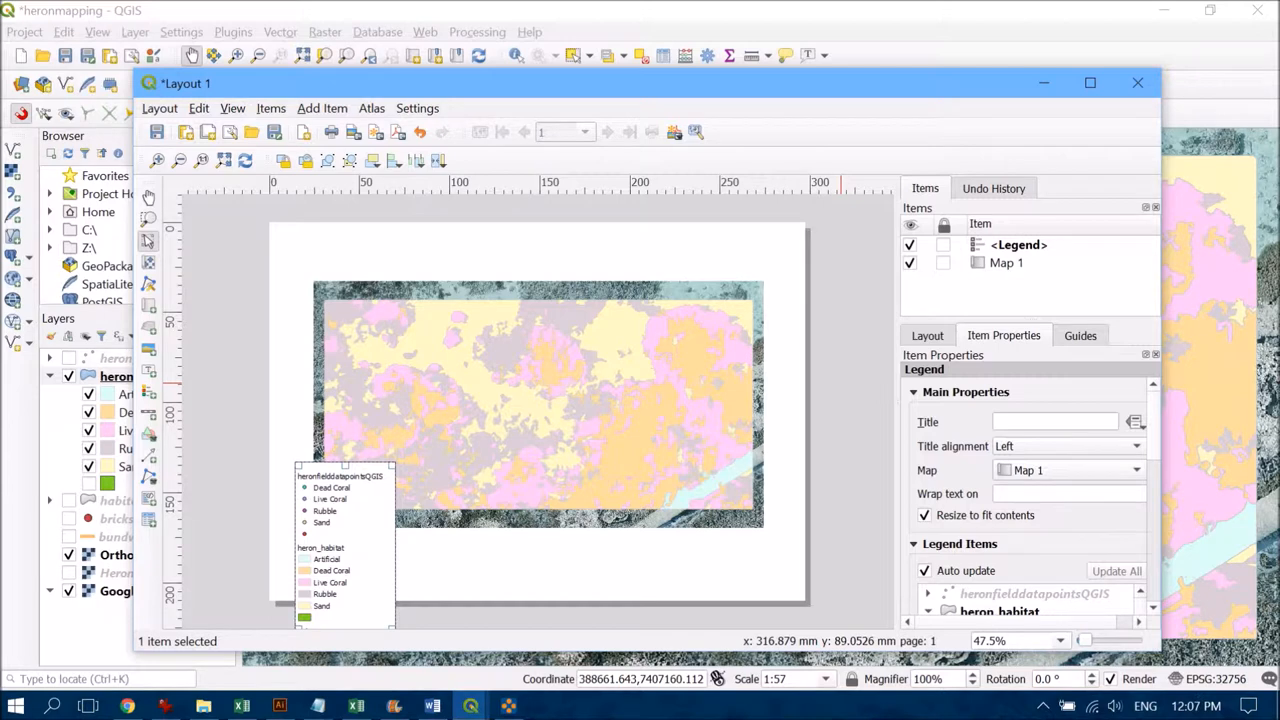
- Remove the field data points and Google Satellite entries from the legend items
{"action": "left_click", "coordinate": [1018, 244]}
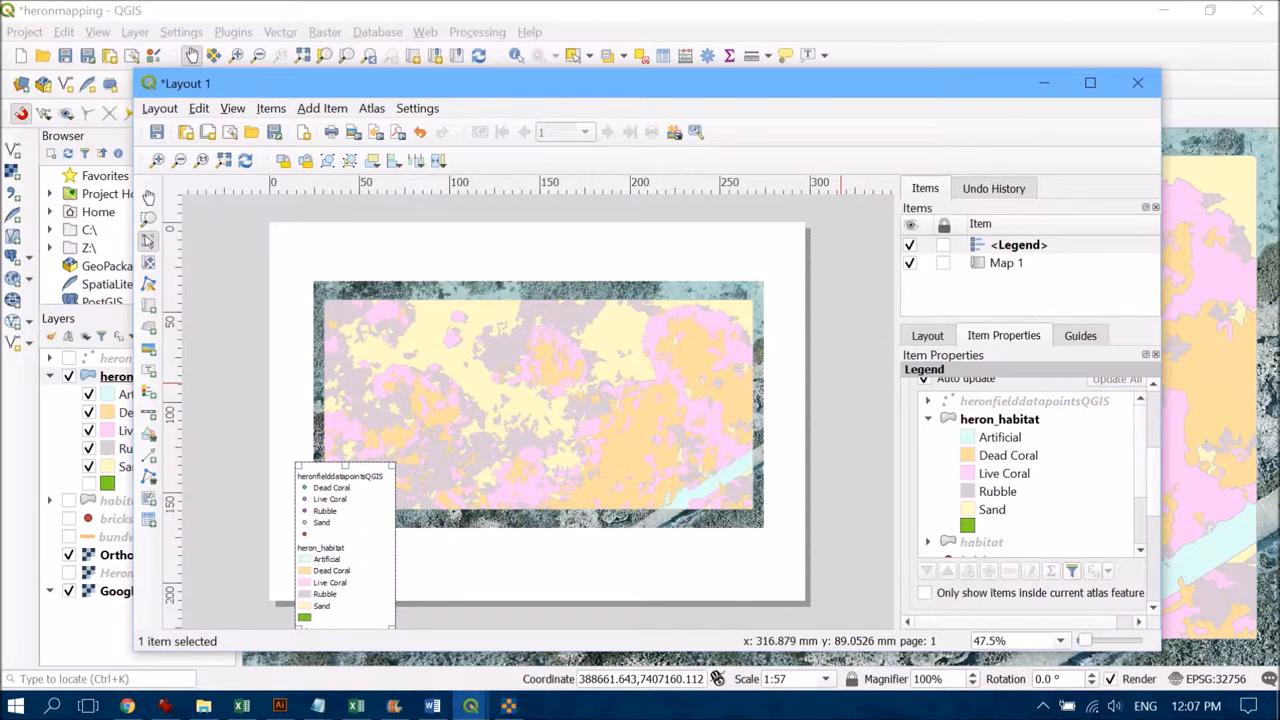
{"action": "mouse_move", "coordinate": [1072, 570]}
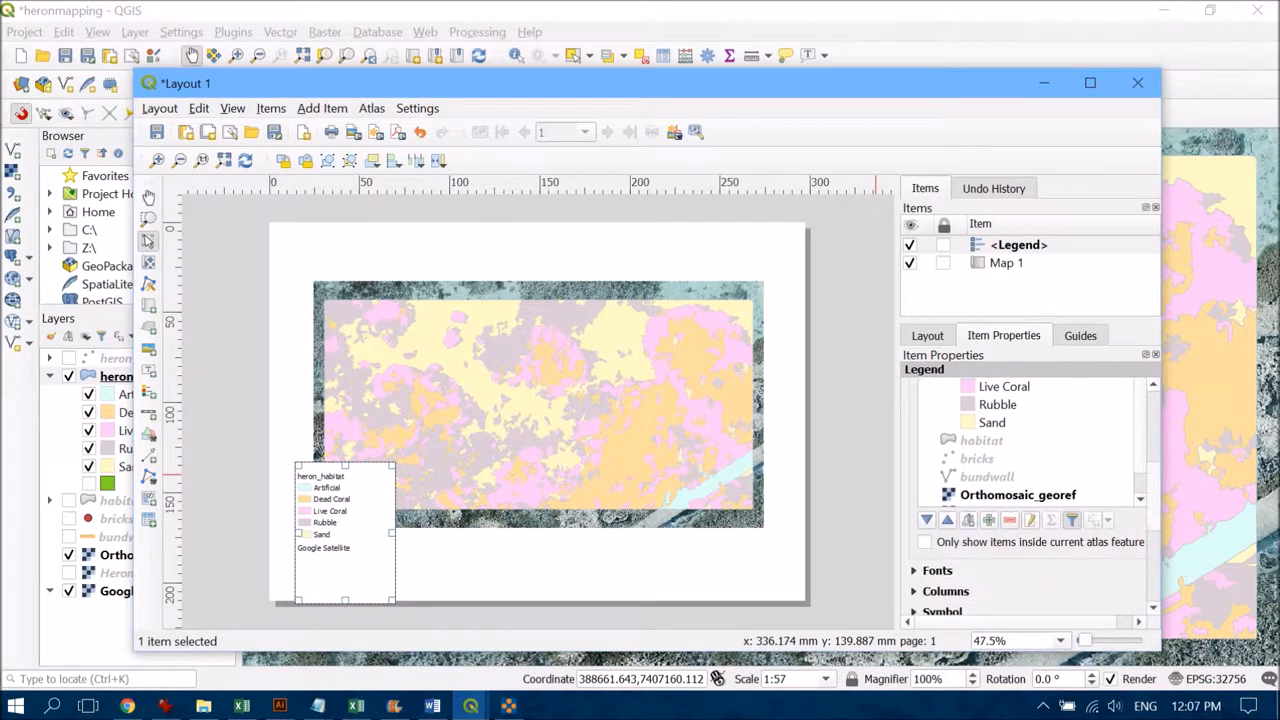
{"action": "scroll", "scroll_direction": "down", "scroll_amount": 3}
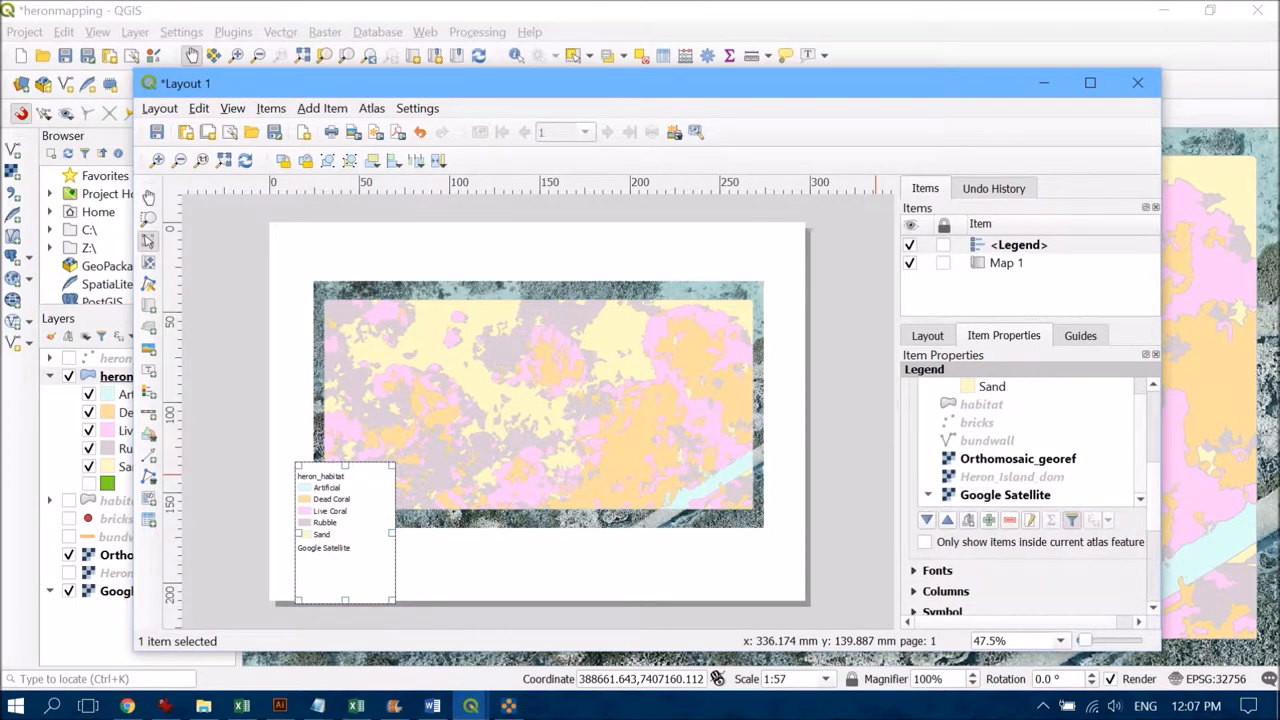
{"action": "left_click", "coordinate": [1005, 494]}
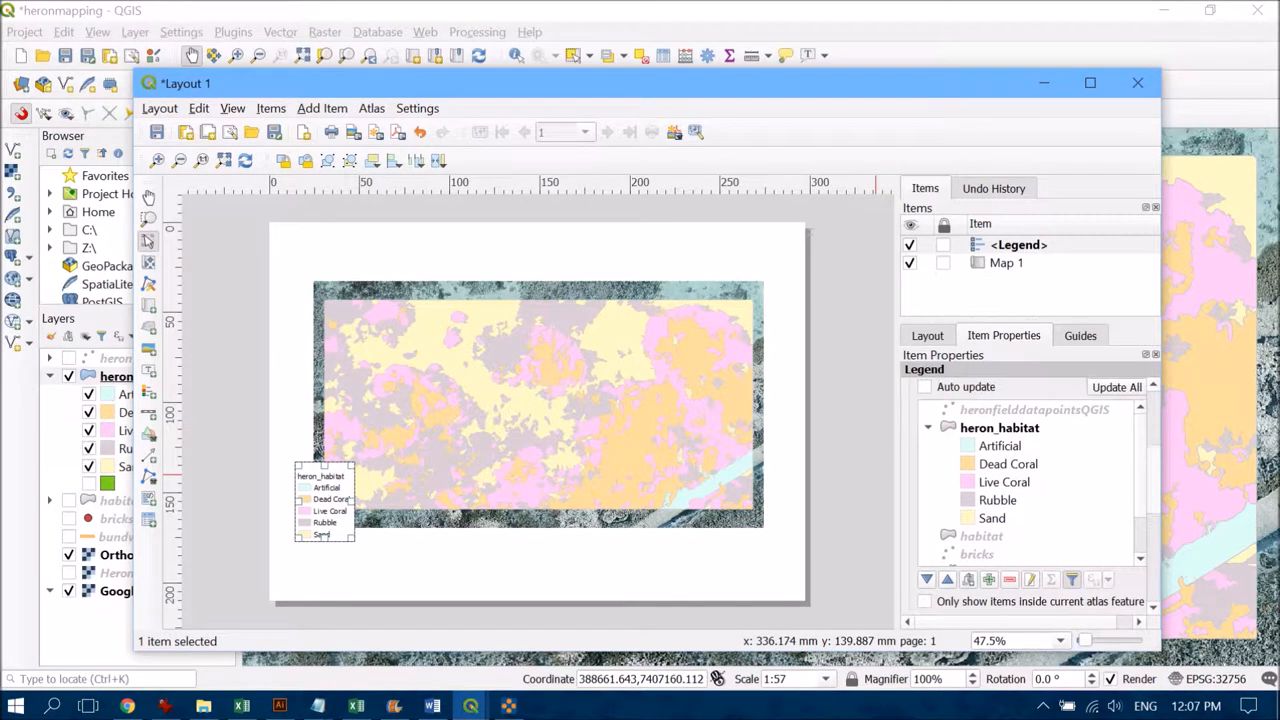
- Clear the heron_habitat heading text from the legend
{"action": "left_click", "coordinate": [999, 427]}
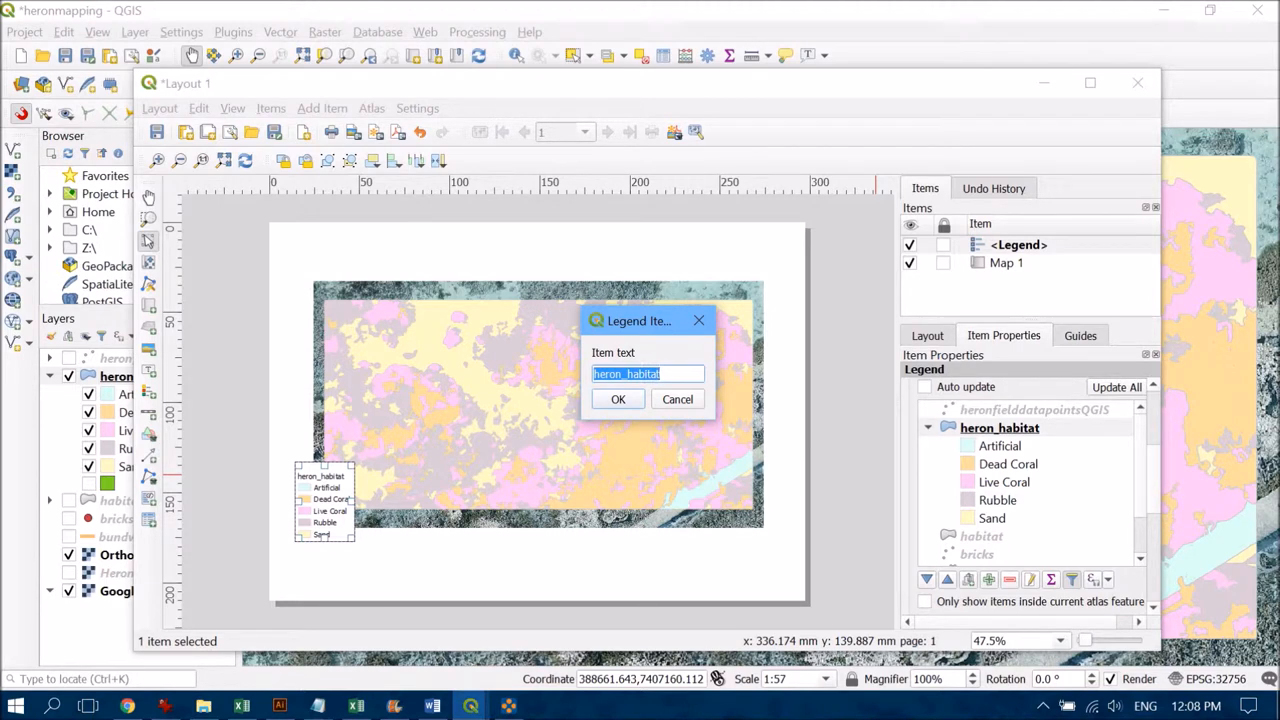
{"action": "key", "text": "Delete"}
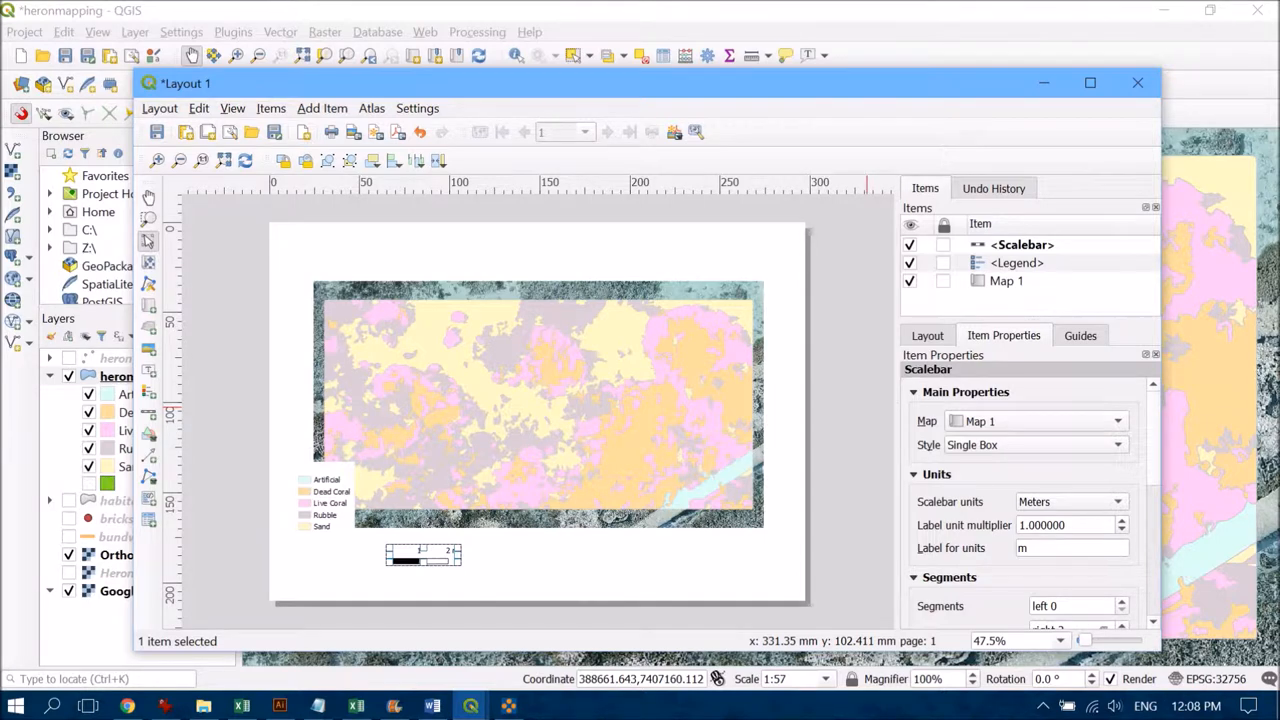
- Set the scale bar to five segments spanning 0 to 5 m
{"action": "left_click", "coordinate": [1022, 244]}
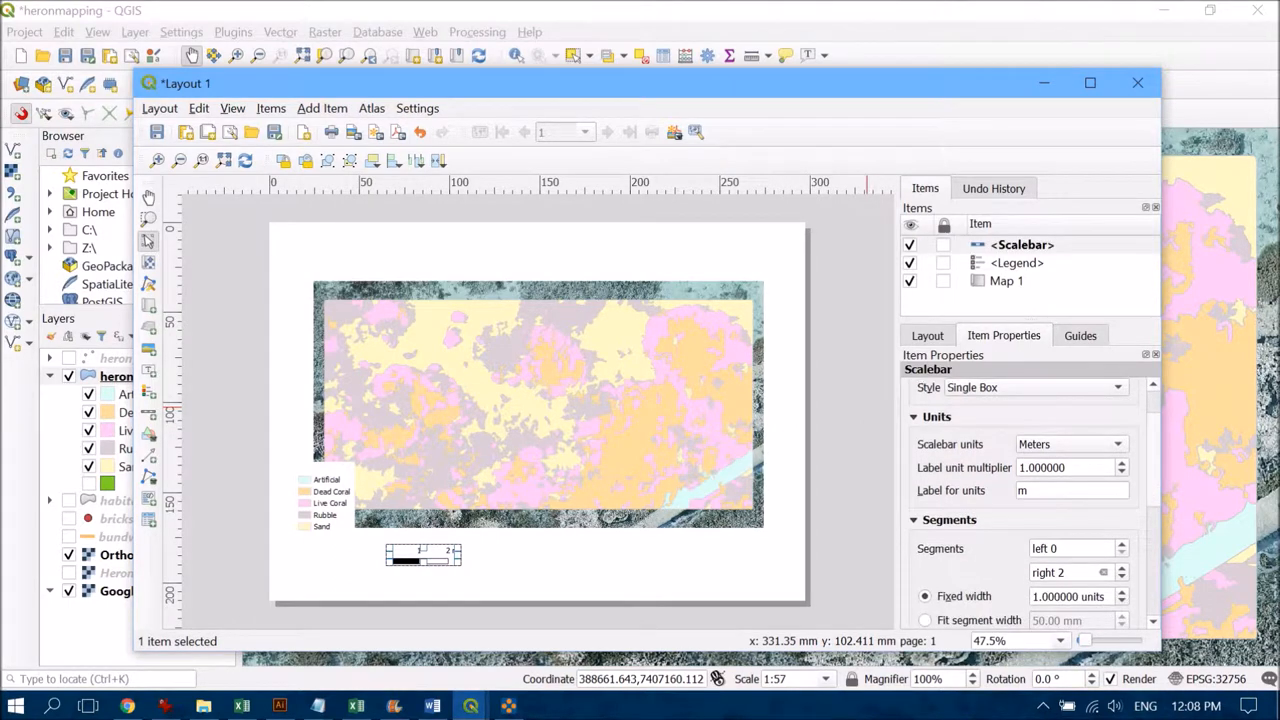
{"action": "scroll", "scroll_direction": "down", "scroll_amount": 3}
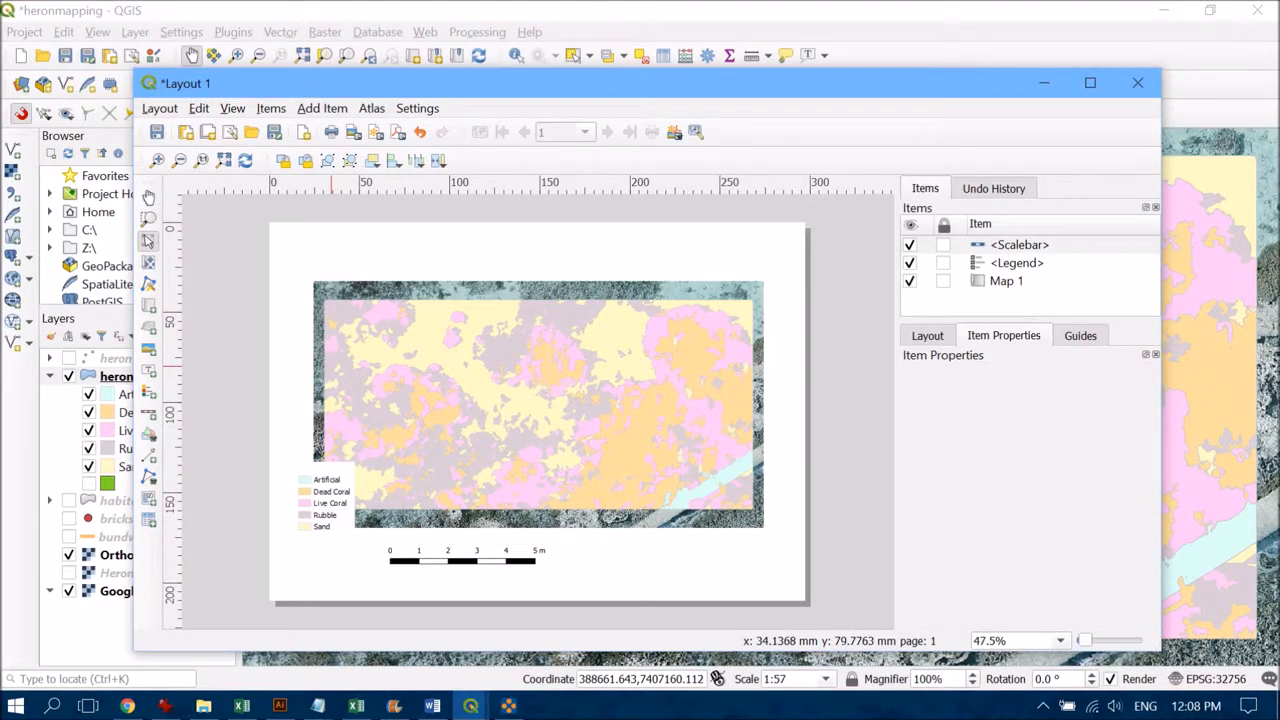
{"action": "mouse_move", "coordinate": [148, 375]}
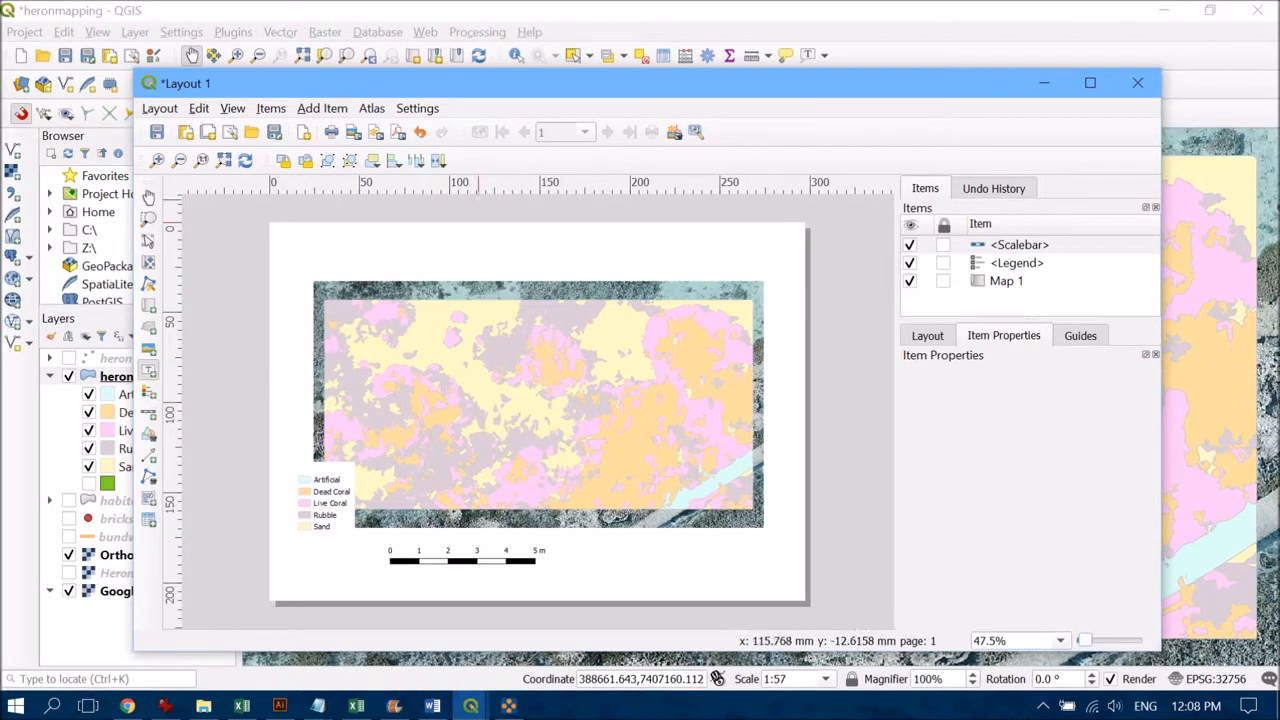
- Add a top title label reading 'Heron Reef Habitats' at font size 28
{"action": "left_click_drag", "start_coordinate": [358, 228], "coordinate": [718, 278]}
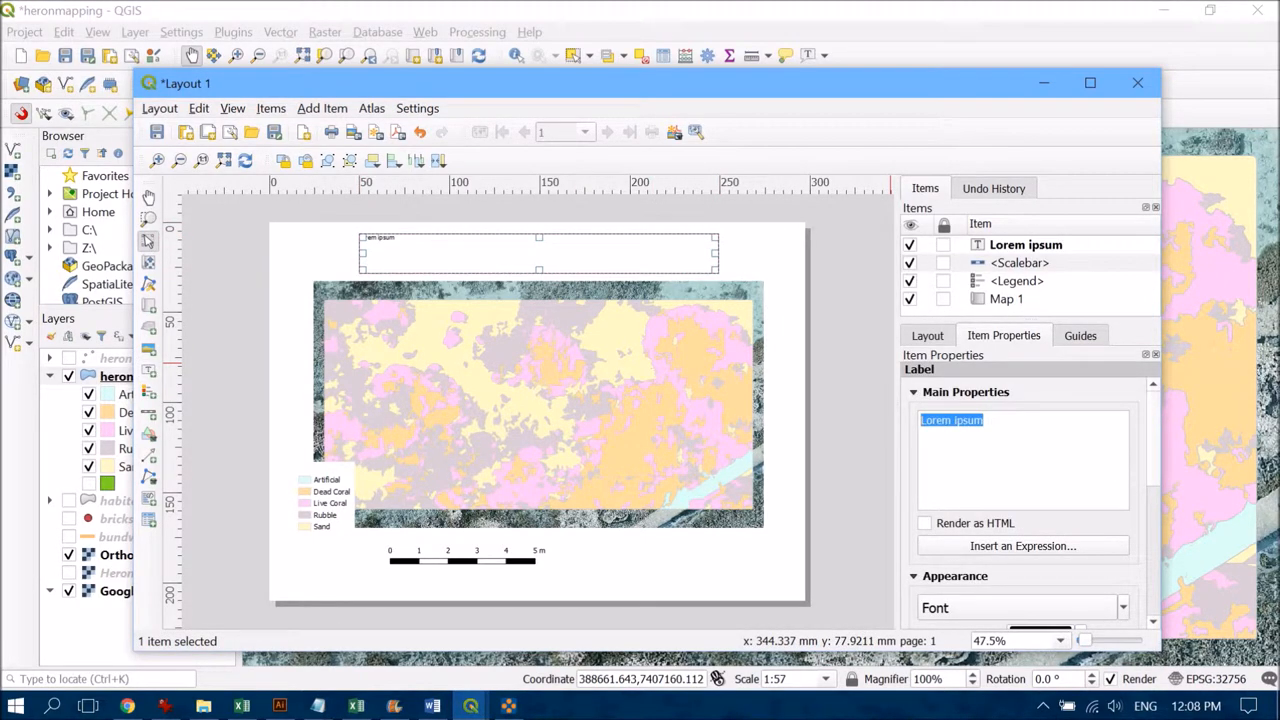
{"action": "type", "text": "Heron"}
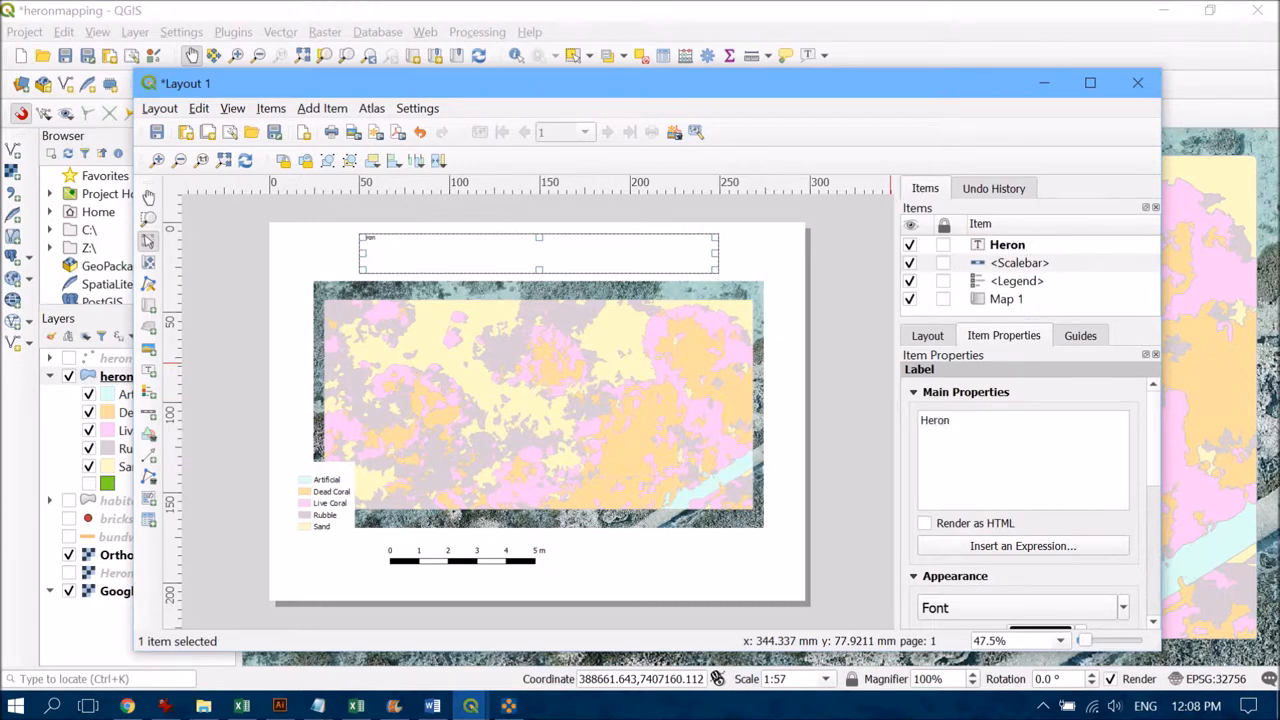
{"action": "type", "text": "Reef"}
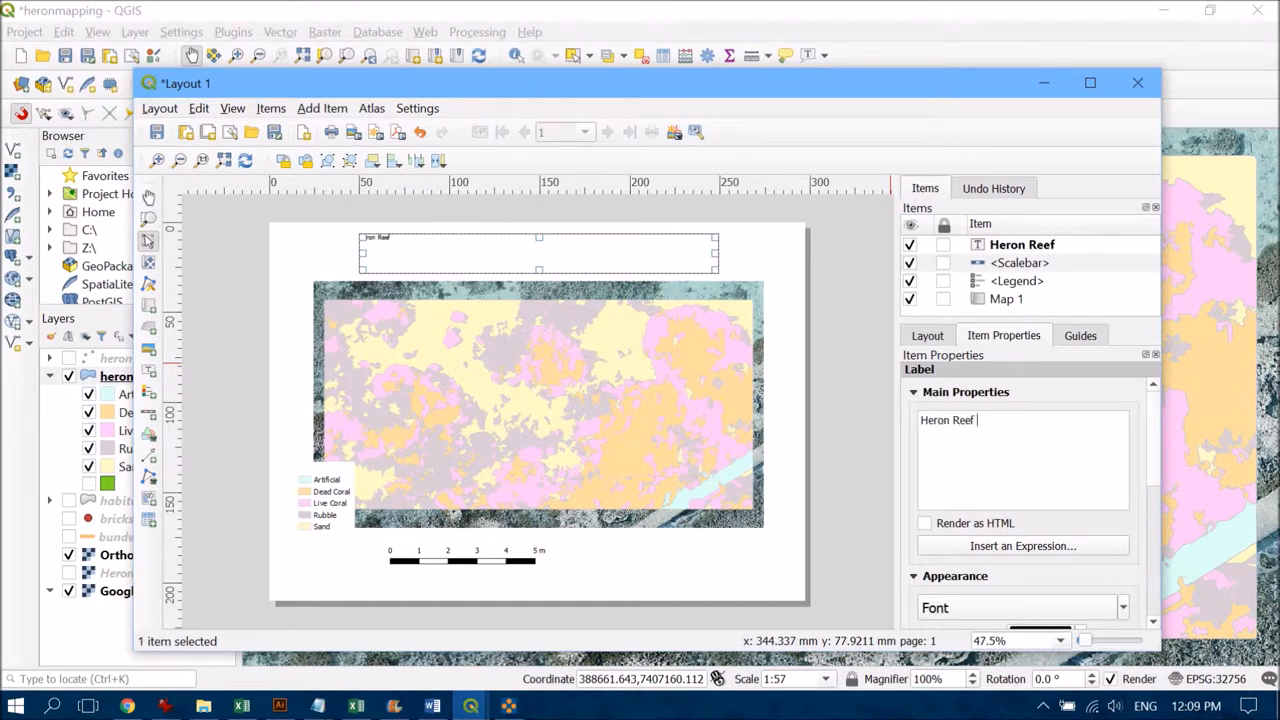
{"action": "type", "text": "Ha"}
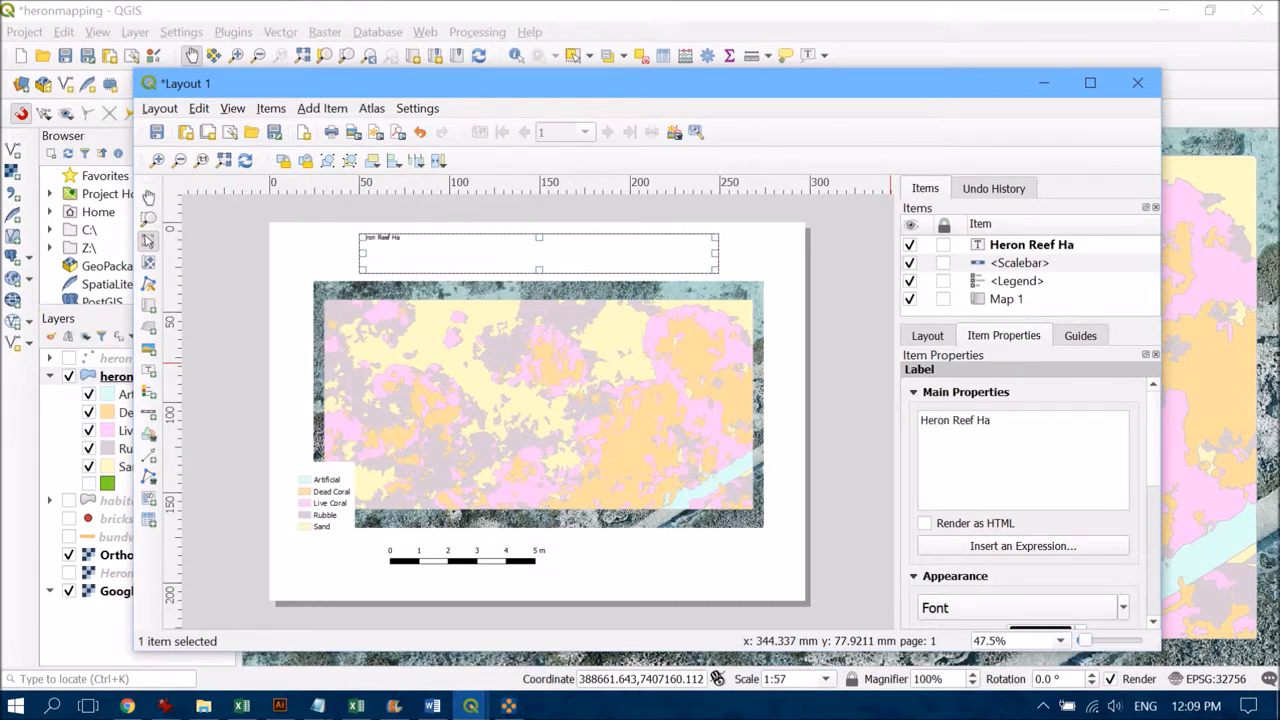
{"action": "type", "text": "bita"}
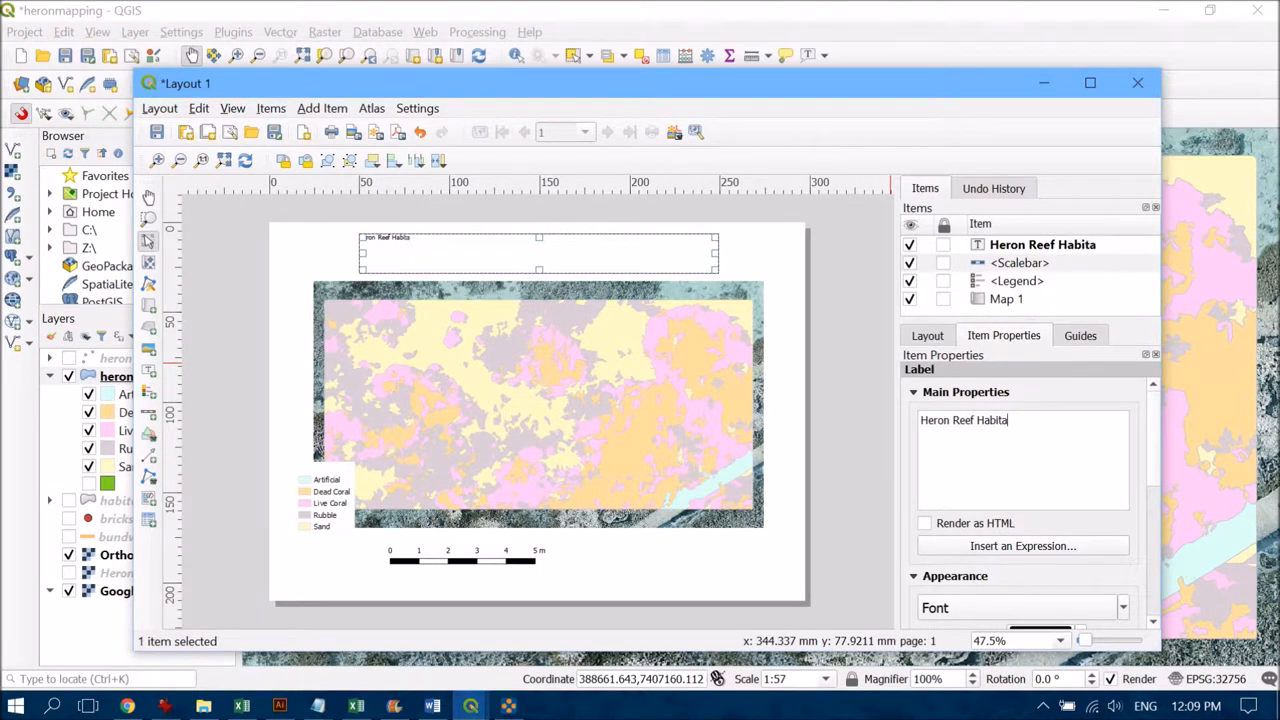
{"action": "type", "text": "ts"}
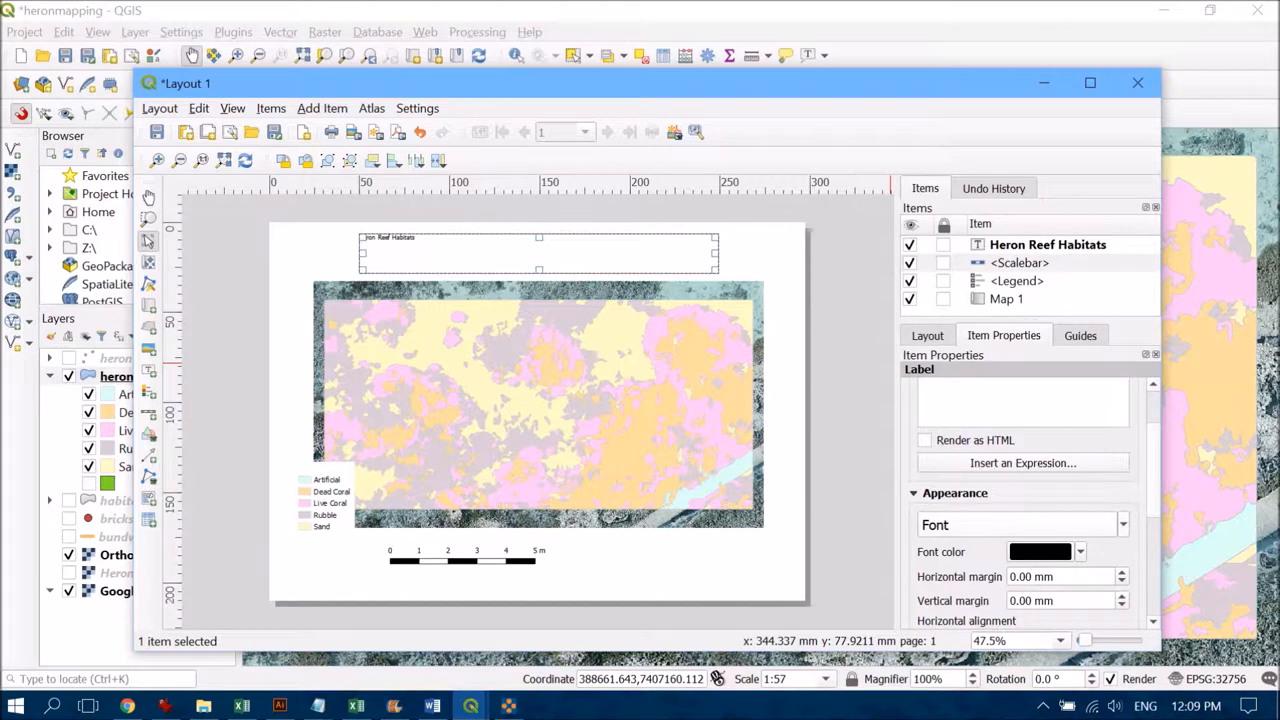
{"action": "left_click", "coordinate": [1123, 524]}
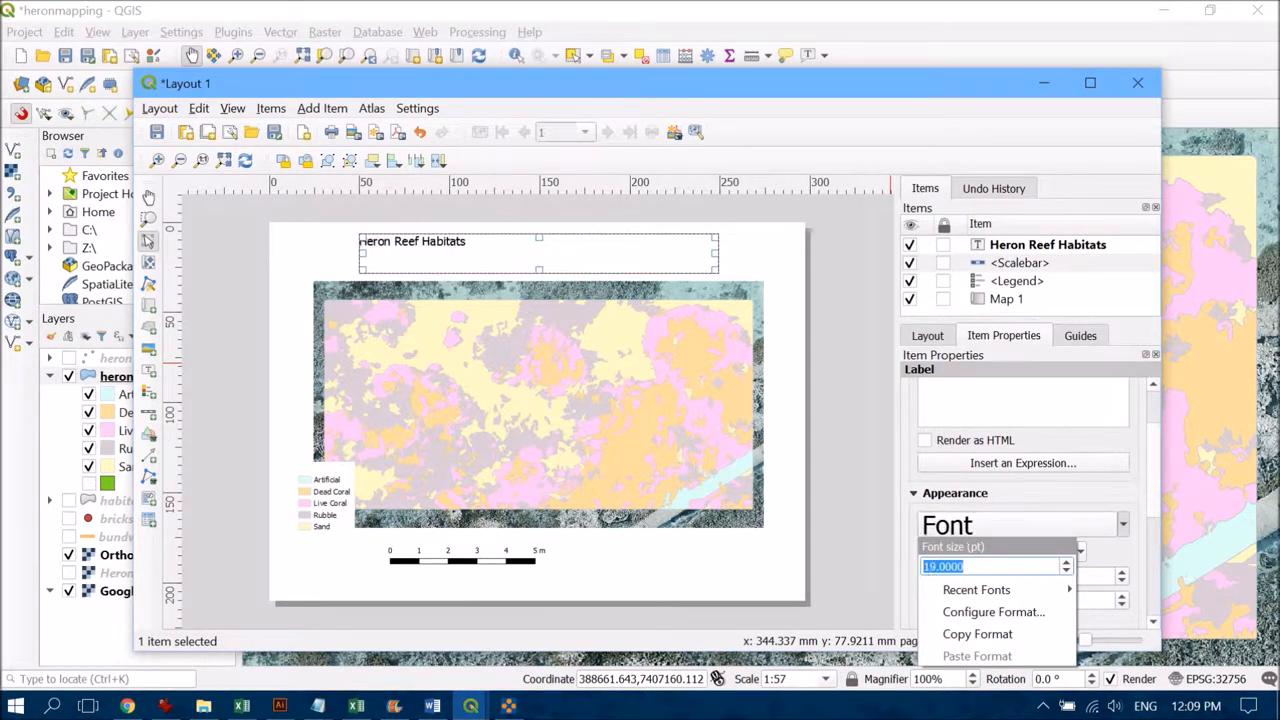
{"action": "type", "text": "28.0000"}
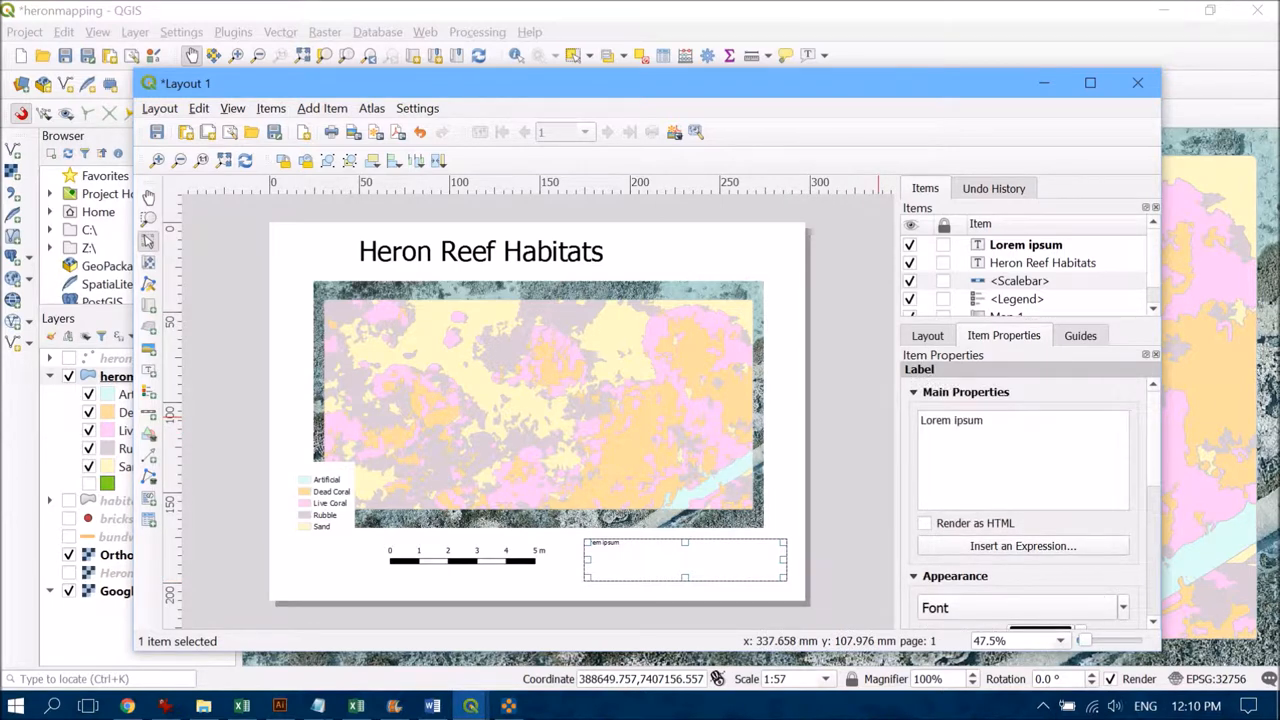
- Enter credits: compiled by Karen Joyce, June 2019; sources Google satellite, drone data
{"action": "type", "text": "Map compiled by Karen Joyce, June 2019 Data sources: Google satellite, drone data acquired Feb 2019. Habitat classification completed by the author."}
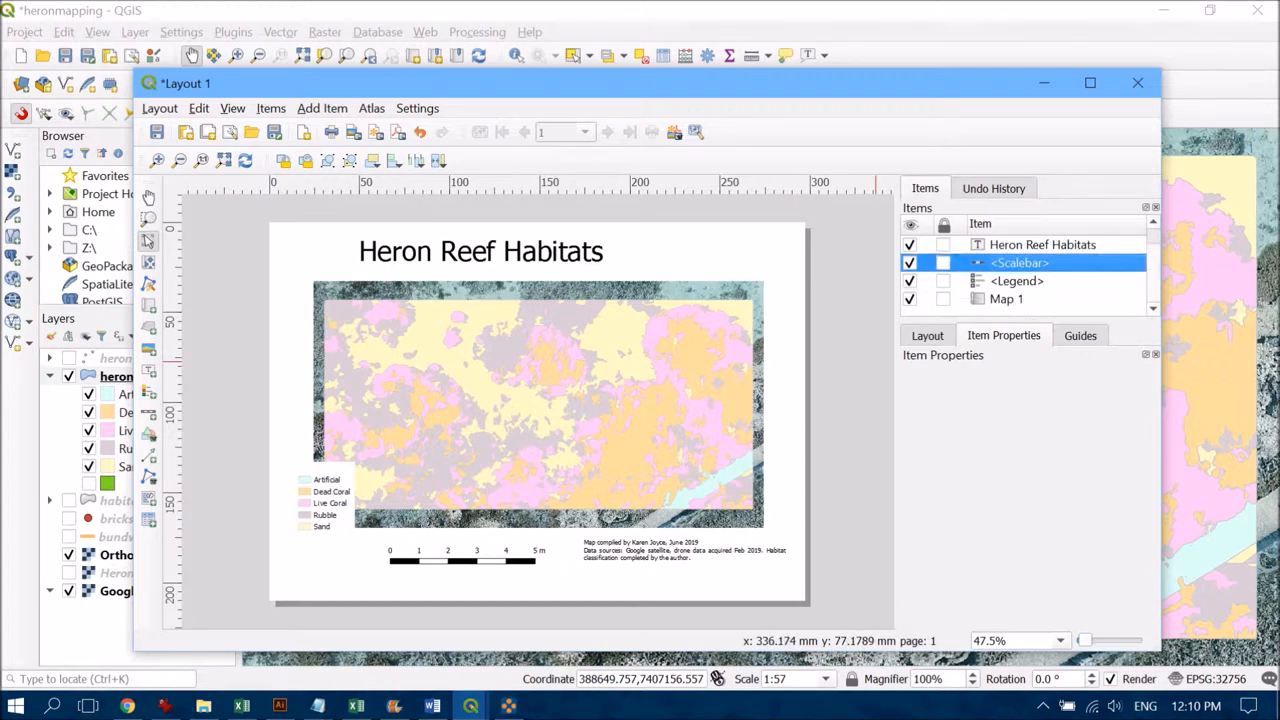
- Lock Map 1 in the Items panel against accidental moves
{"action": "left_click", "coordinate": [942, 298]}
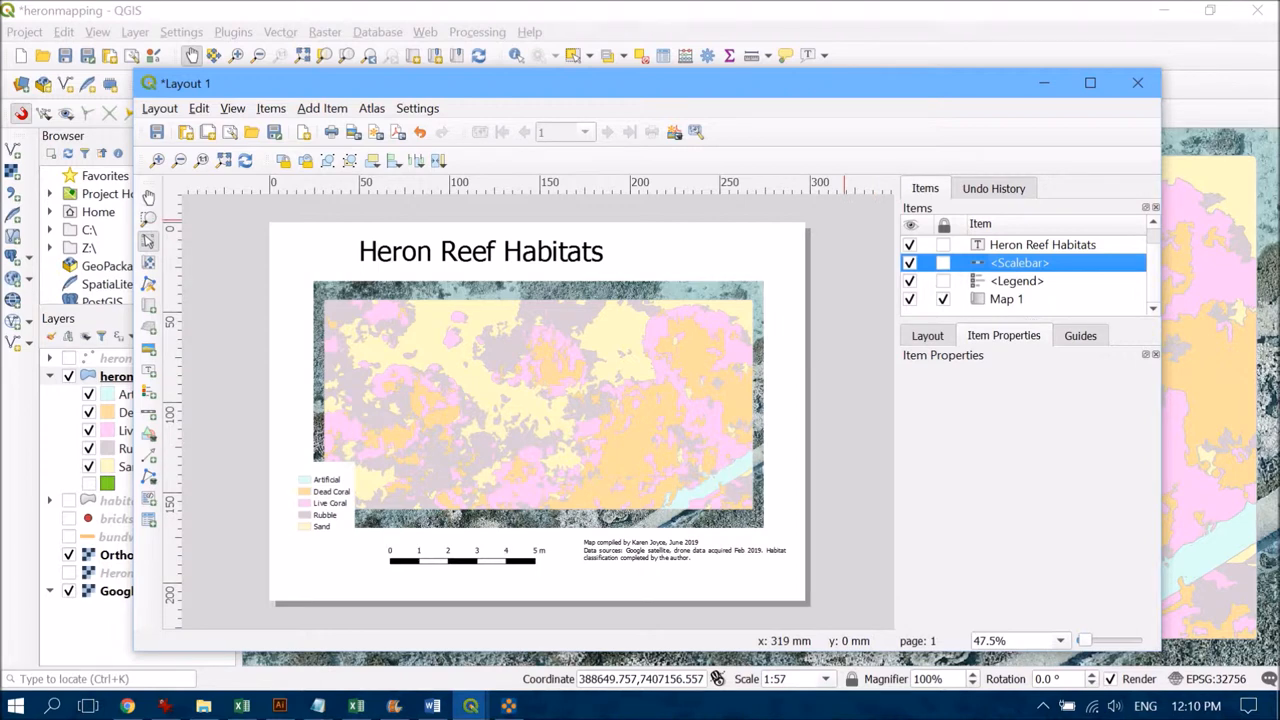
{"action": "left_click", "coordinate": [1137, 82]}
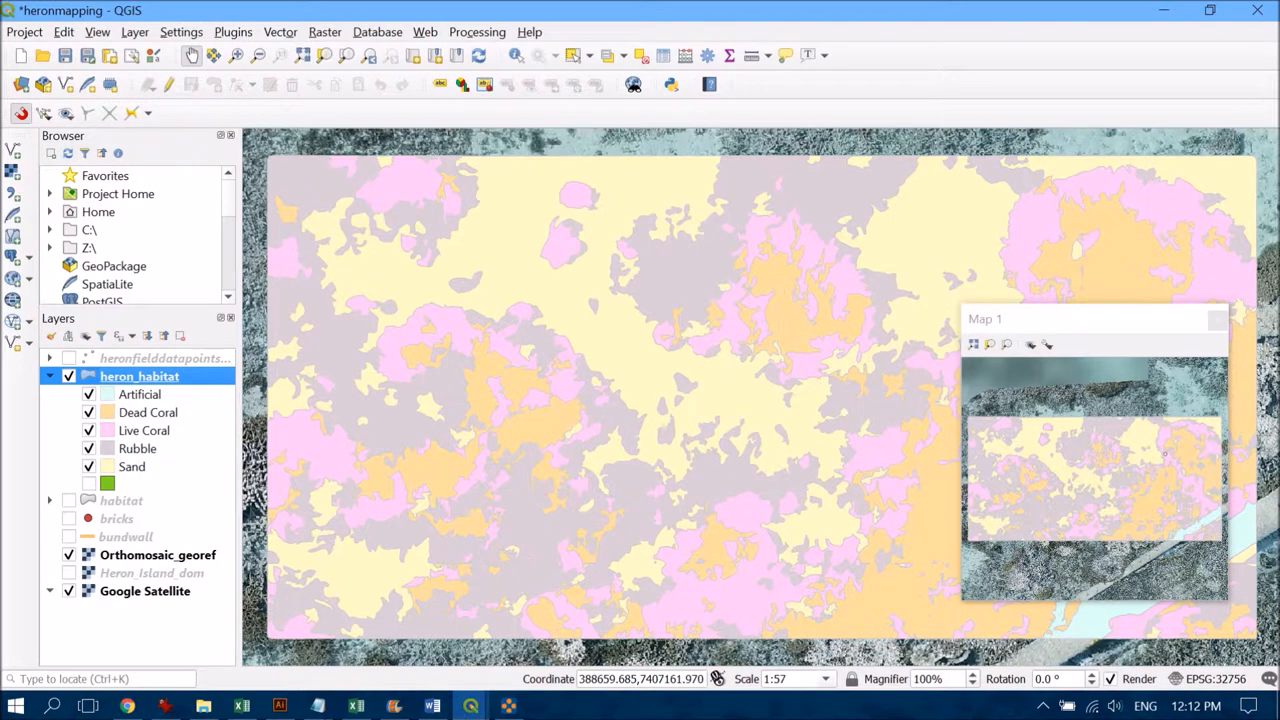
- Zoom the main canvas in to a close-up of the island
{"action": "left_click_drag", "start_coordinate": [1093, 318], "coordinate": [1010, 297]}
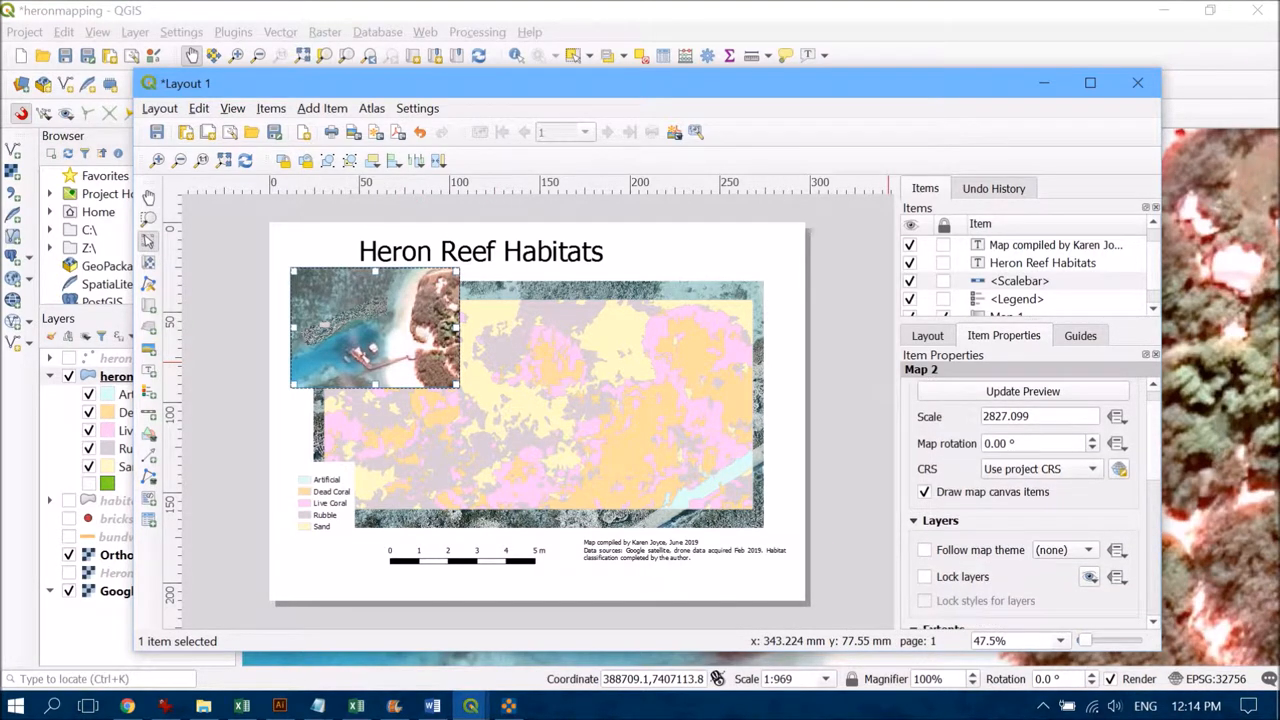
- Collapse the Layers section of the inset Map 2's item properties
{"action": "left_click", "coordinate": [940, 541]}
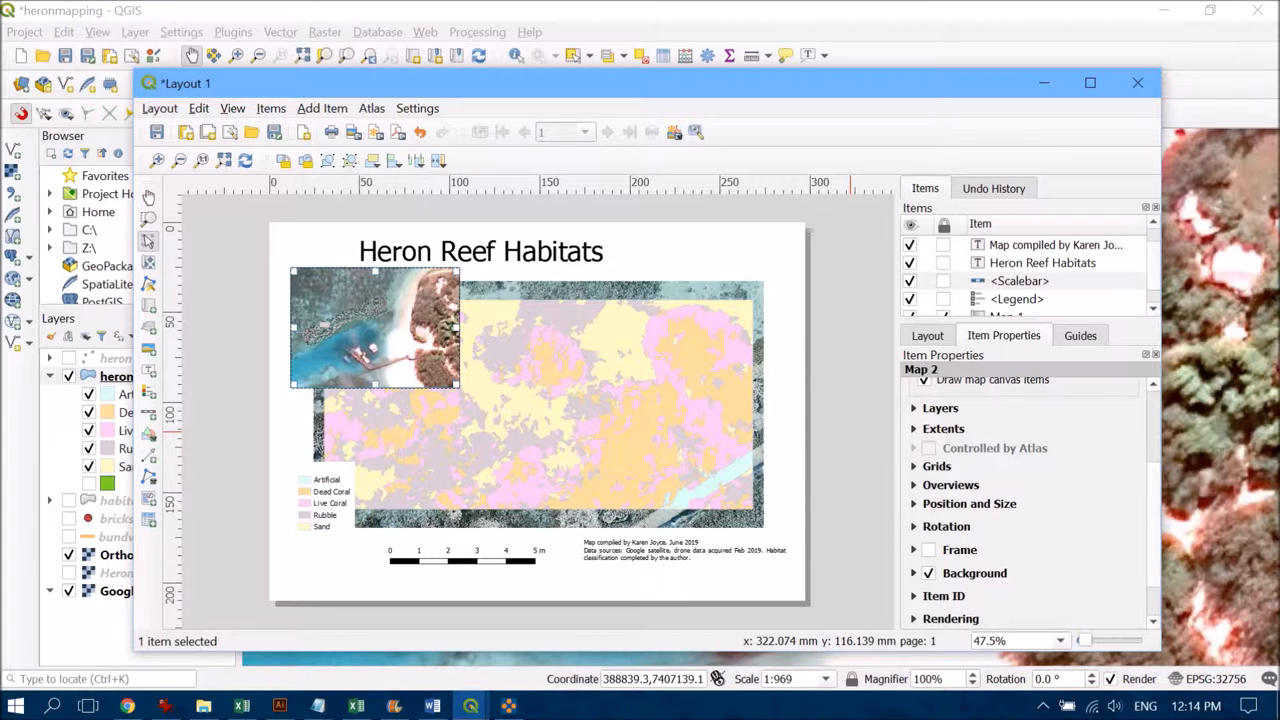
- Add Overview 1 to the inset map with Map 1 as its map frame
{"action": "left_click", "coordinate": [950, 485]}
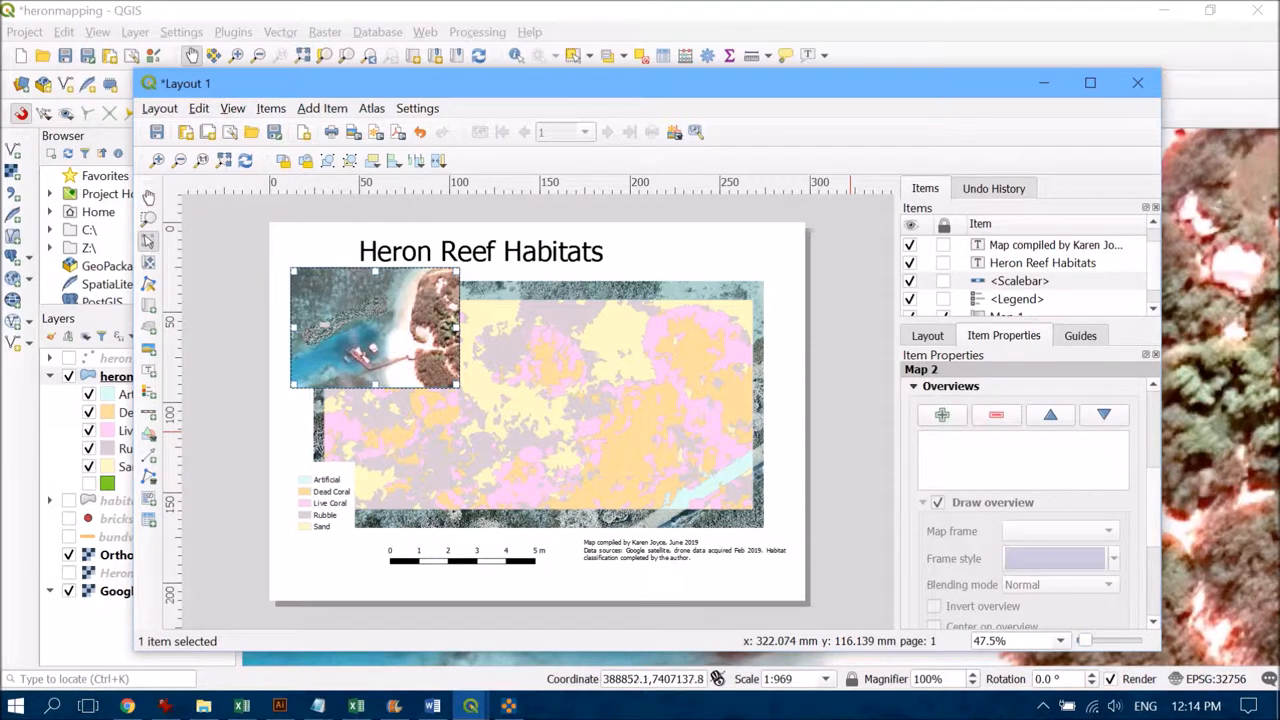
{"action": "mouse_move", "coordinate": [941, 414]}
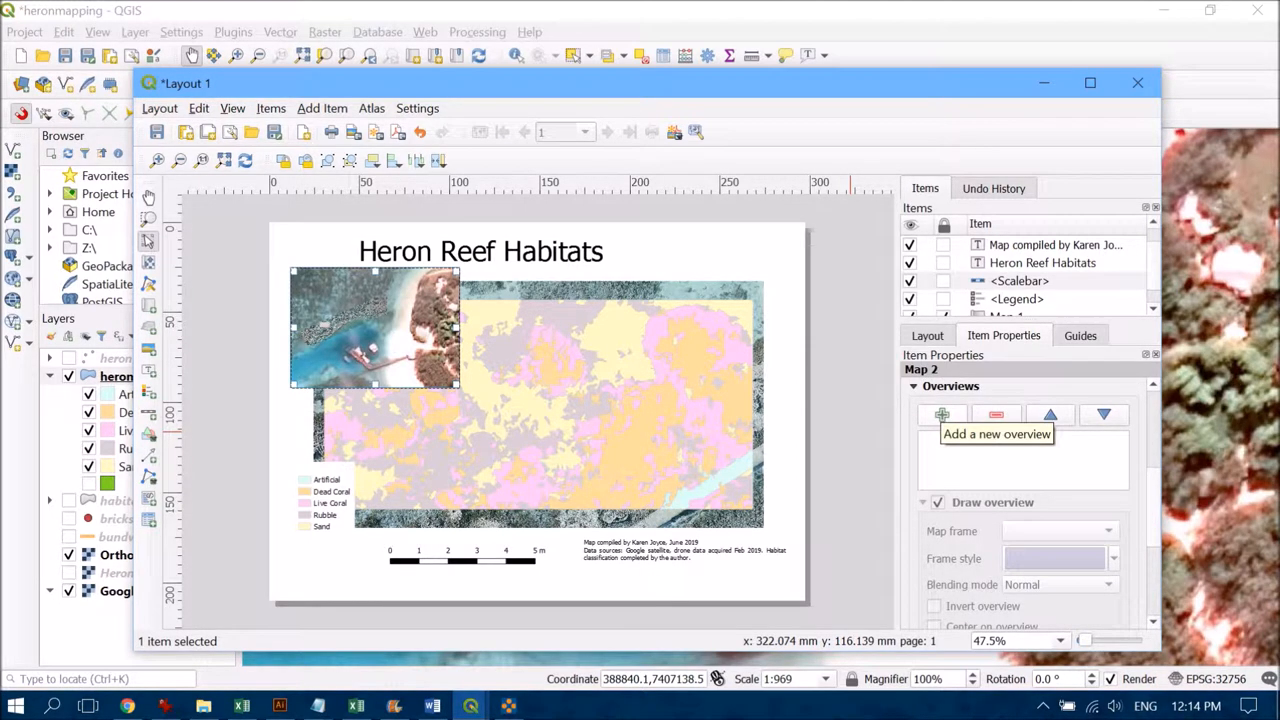
{"action": "left_click", "coordinate": [941, 414]}
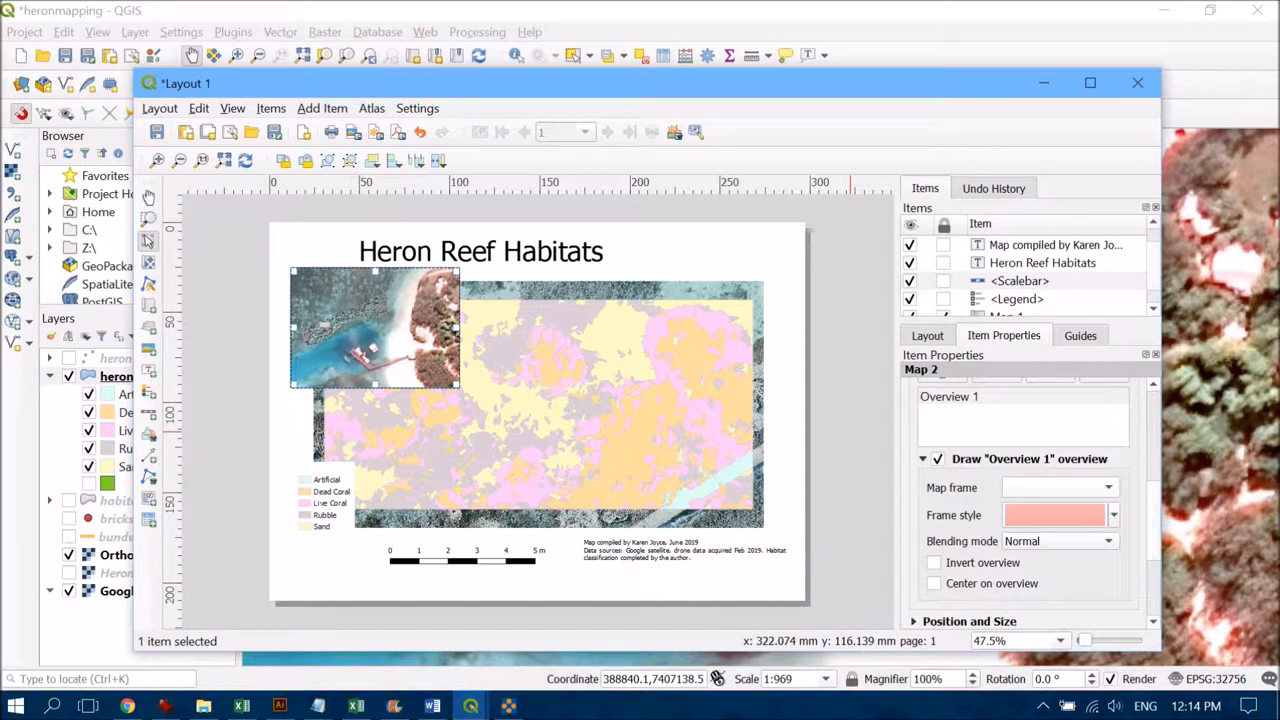
{"action": "left_click", "coordinate": [1055, 487]}
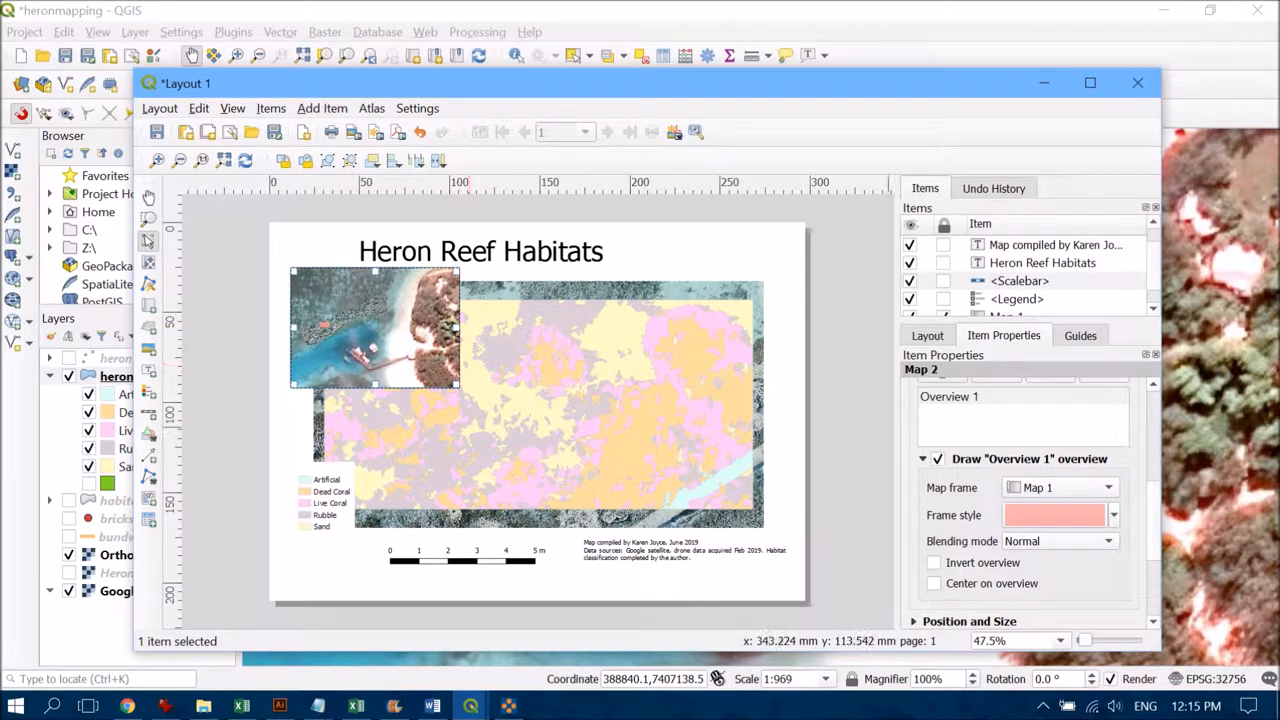
{"action": "left_click", "coordinate": [1053, 514]}
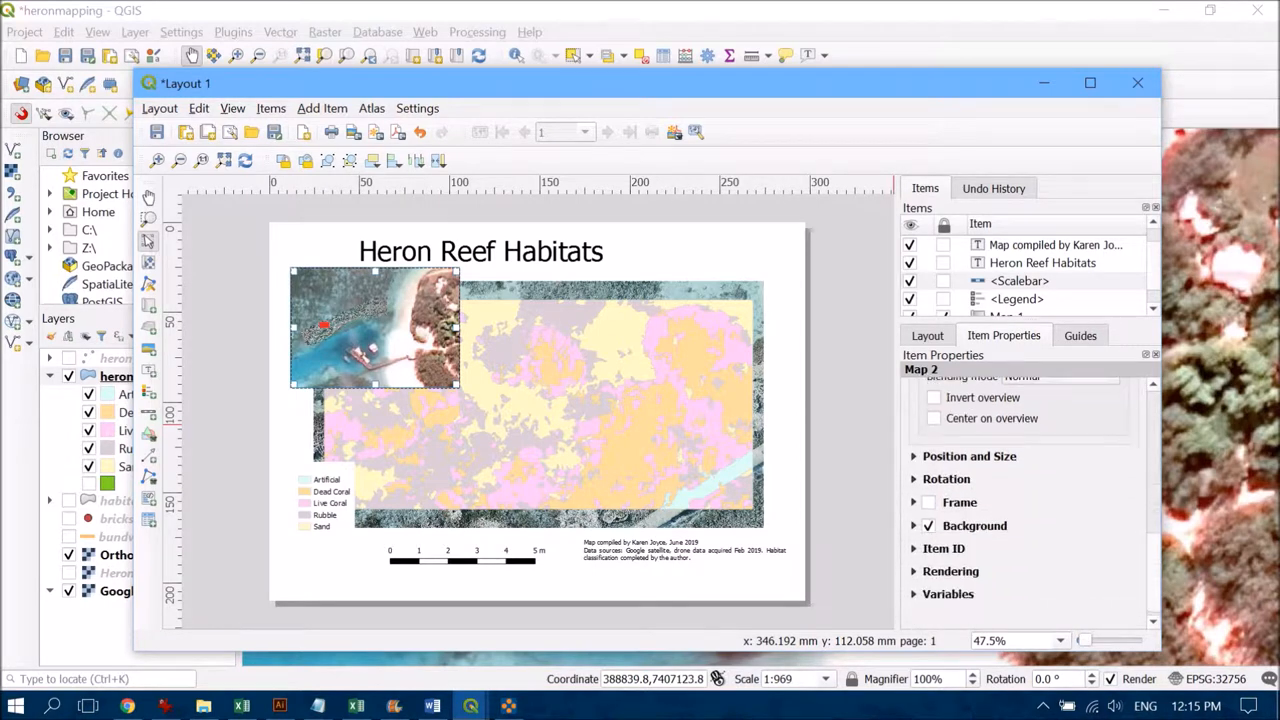
- Enable a thin black 0.30 mm frame around Map 1
{"action": "left_click", "coordinate": [929, 502]}
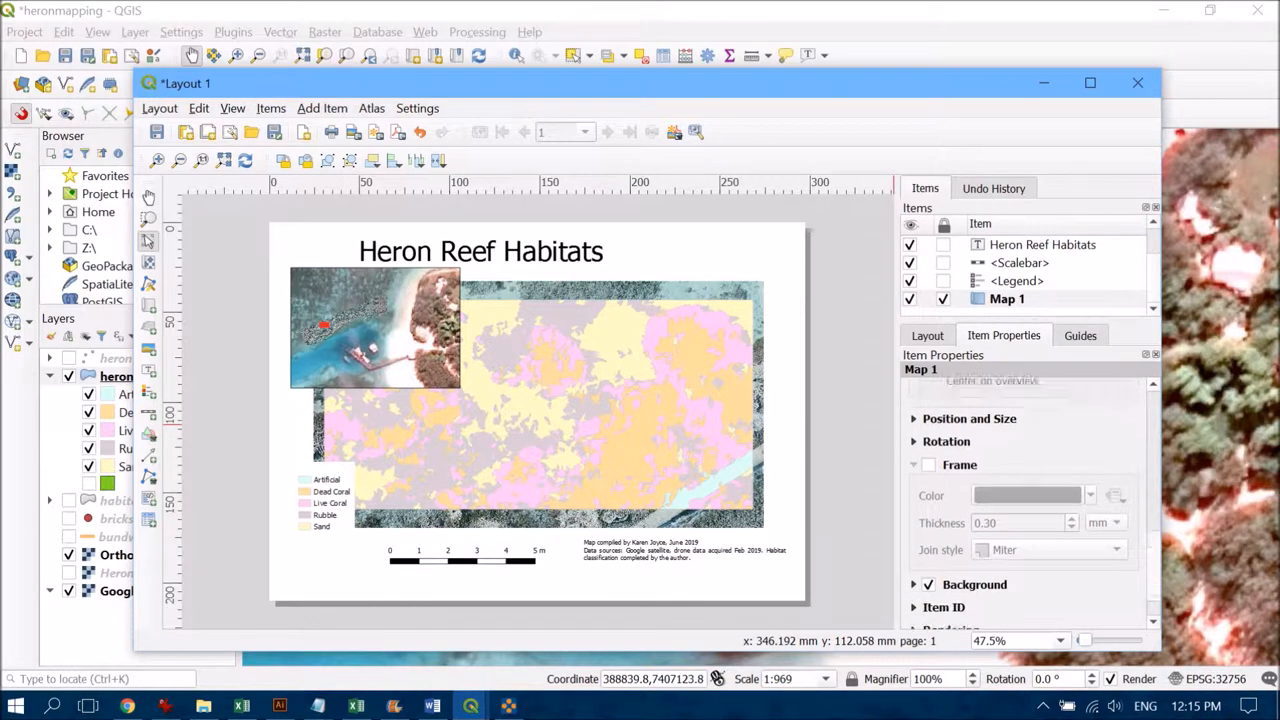
{"action": "left_click", "coordinate": [928, 464]}
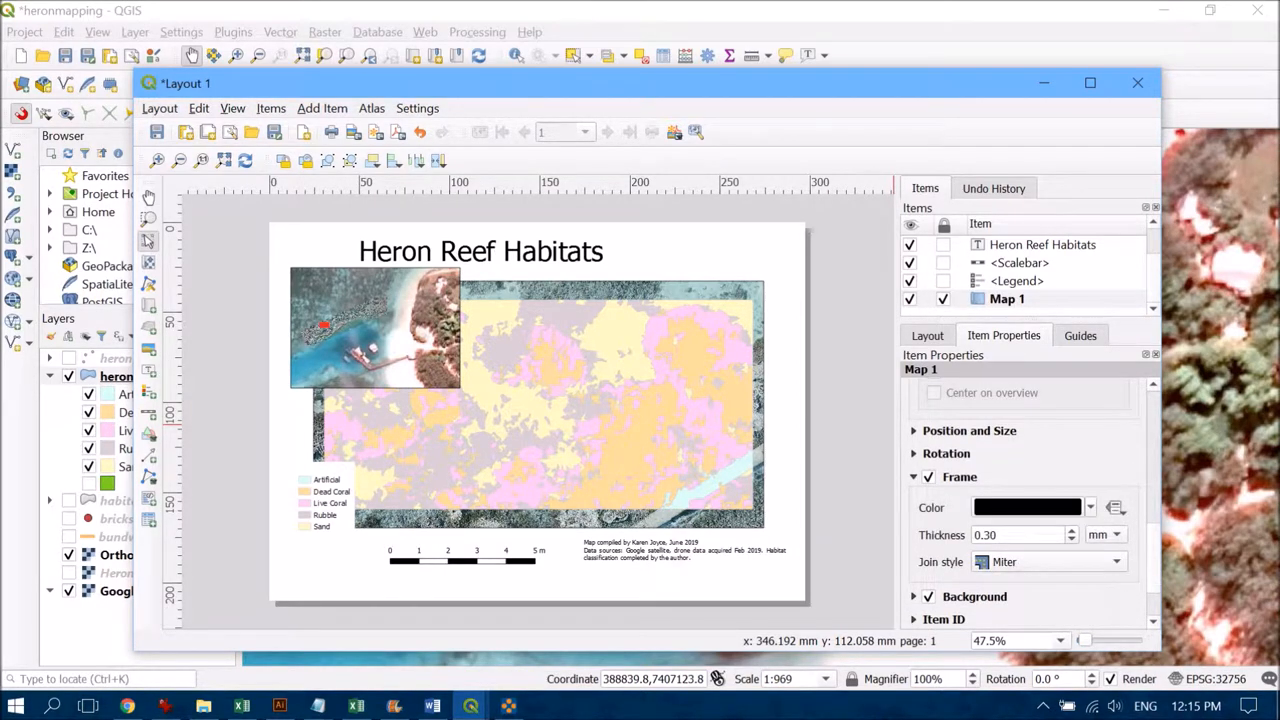